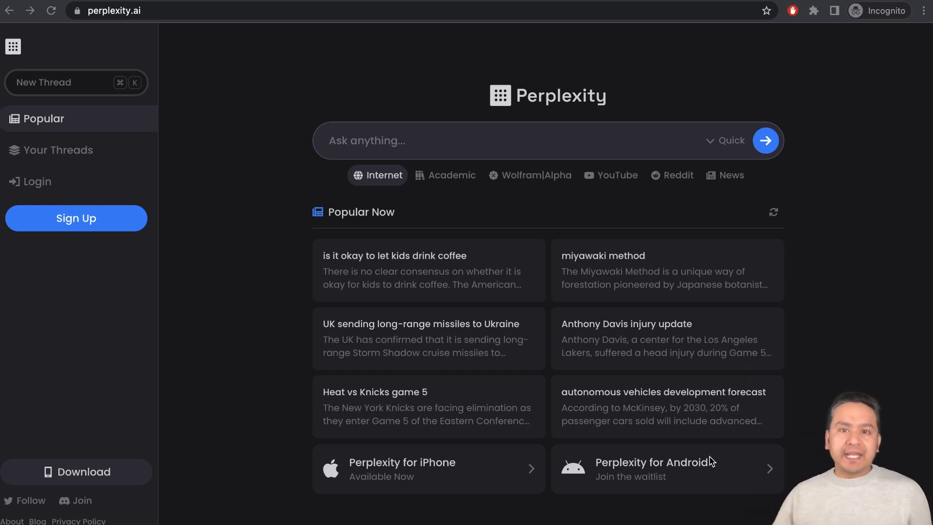
mouse_move(339, 381)
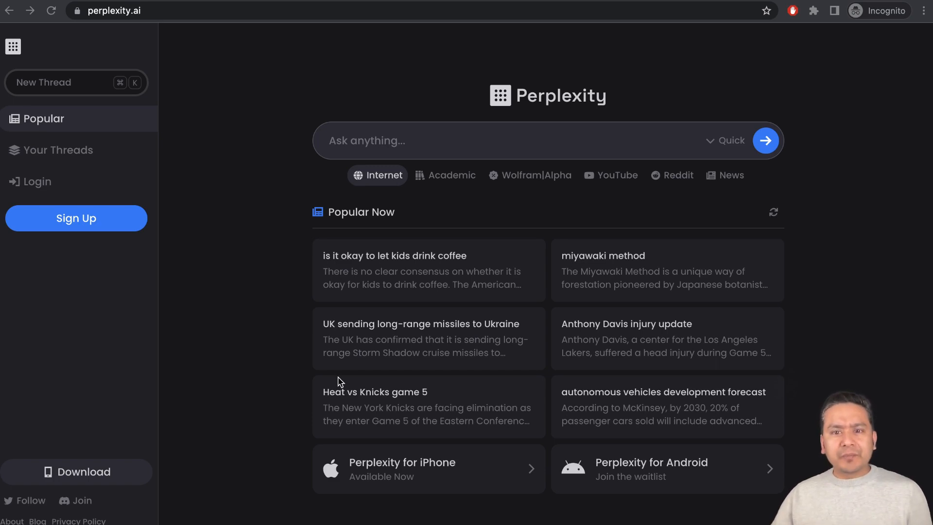
mouse_move(225, 328)
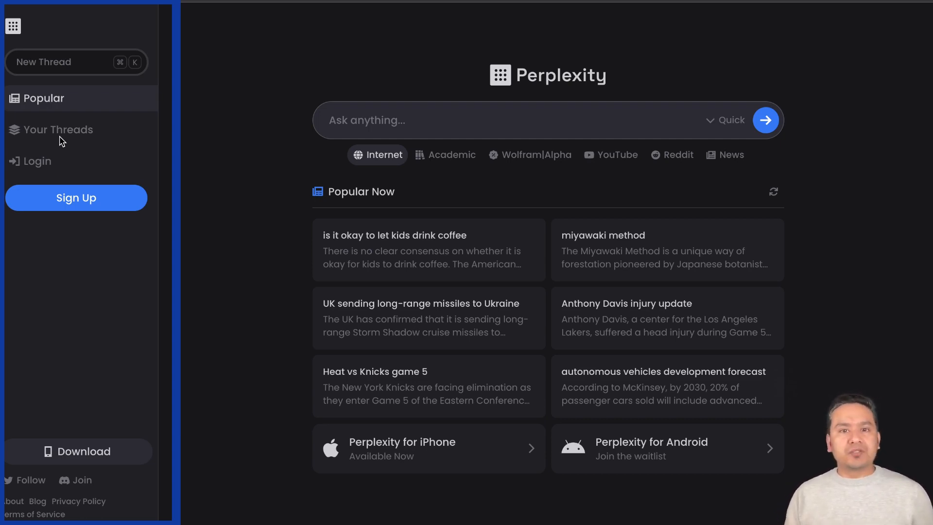
mouse_move(62, 167)
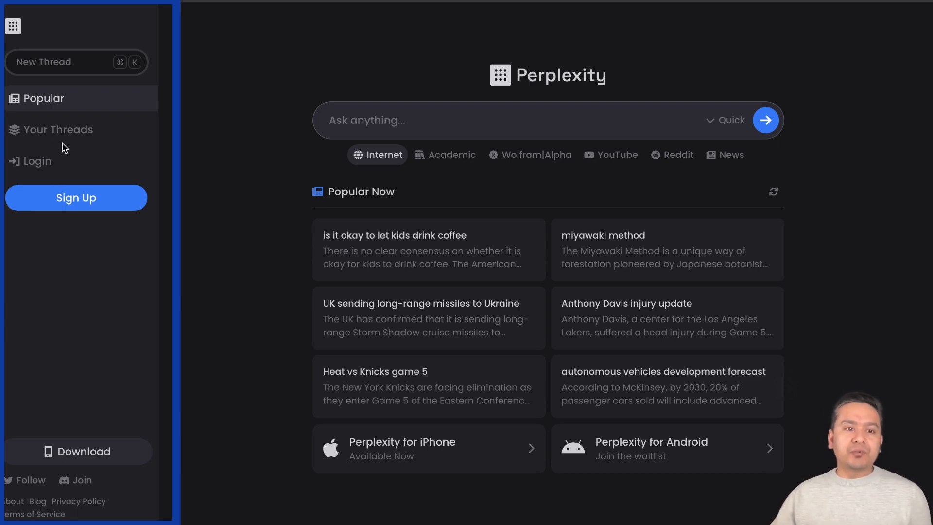
mouse_move(79, 253)
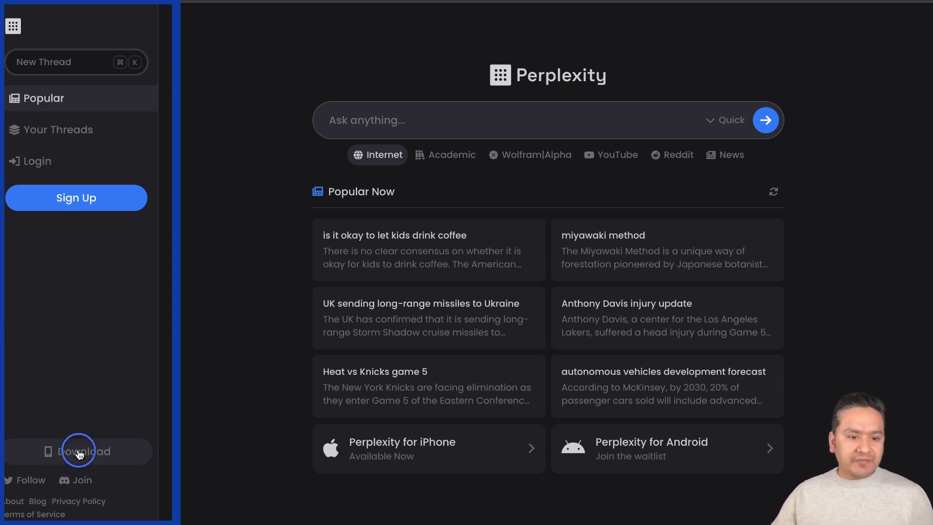
Step: Refresh the Popular Now list twice to load new sets of trending questions
left_click(79, 451)
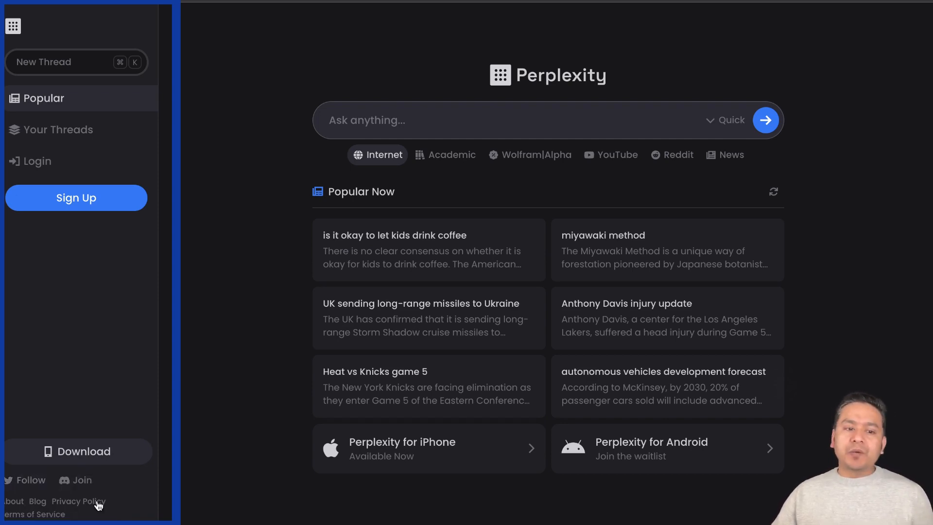
mouse_move(231, 333)
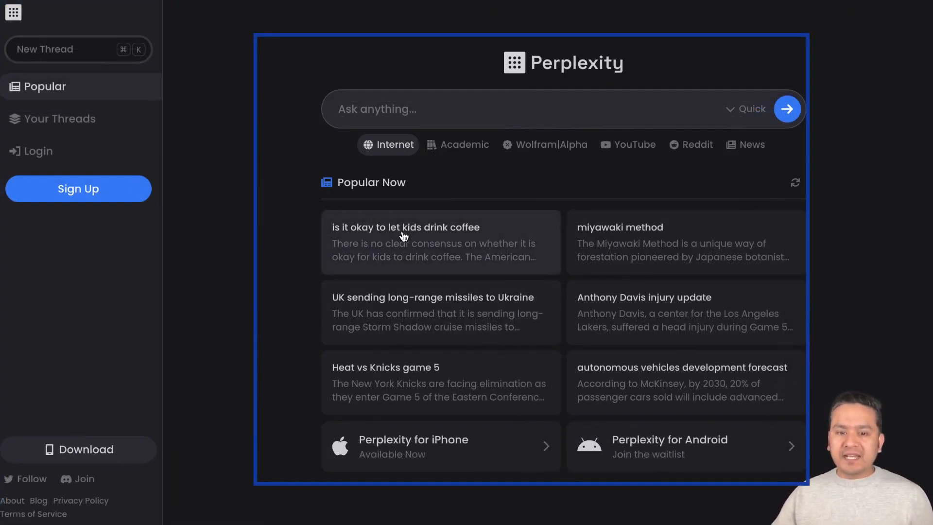
mouse_move(392, 456)
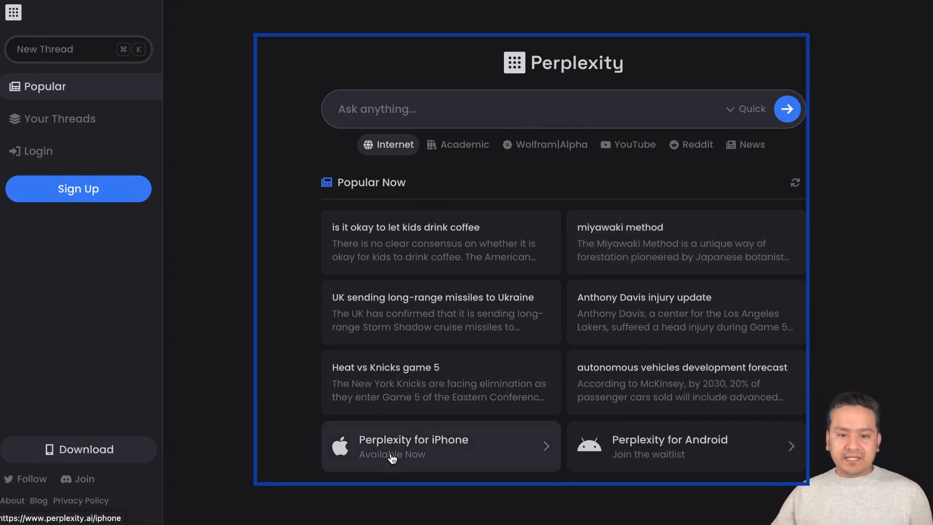
mouse_move(443, 450)
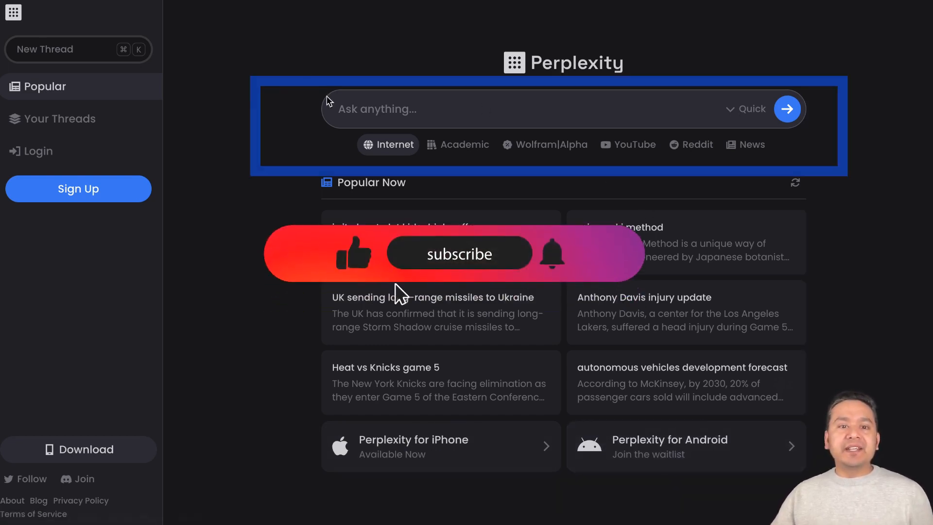
left_click(381, 109)
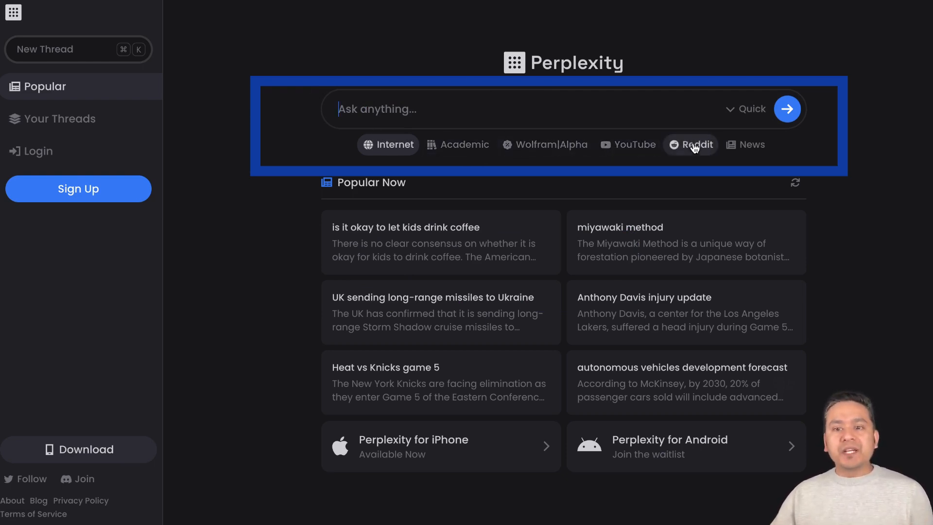
mouse_move(774, 128)
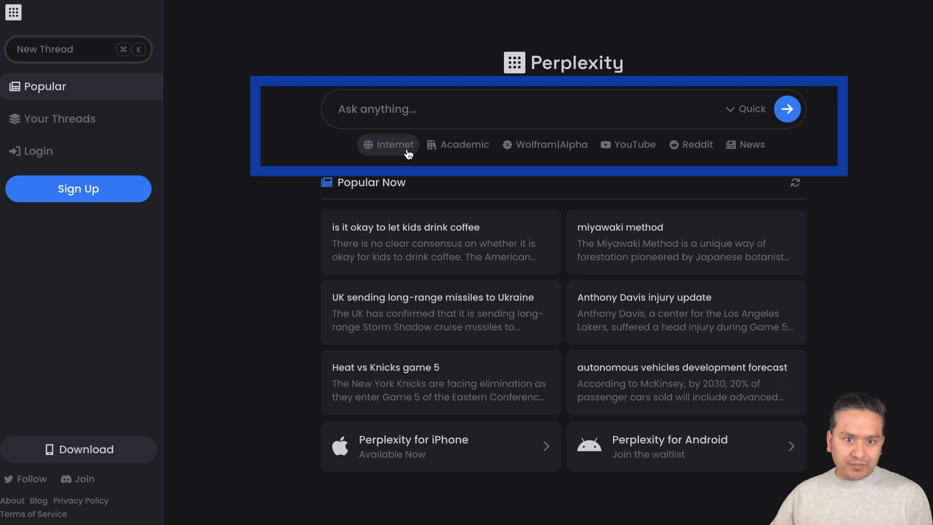
left_click(795, 182)
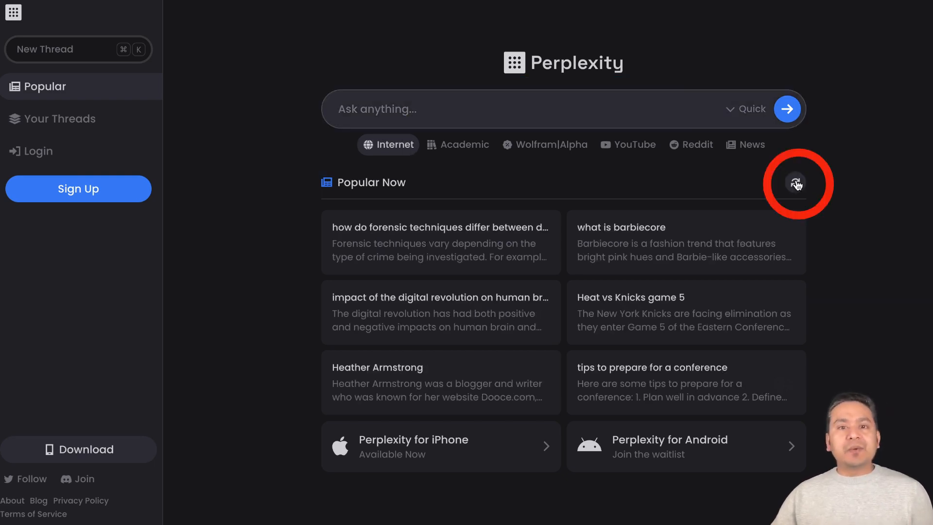
left_click(796, 182)
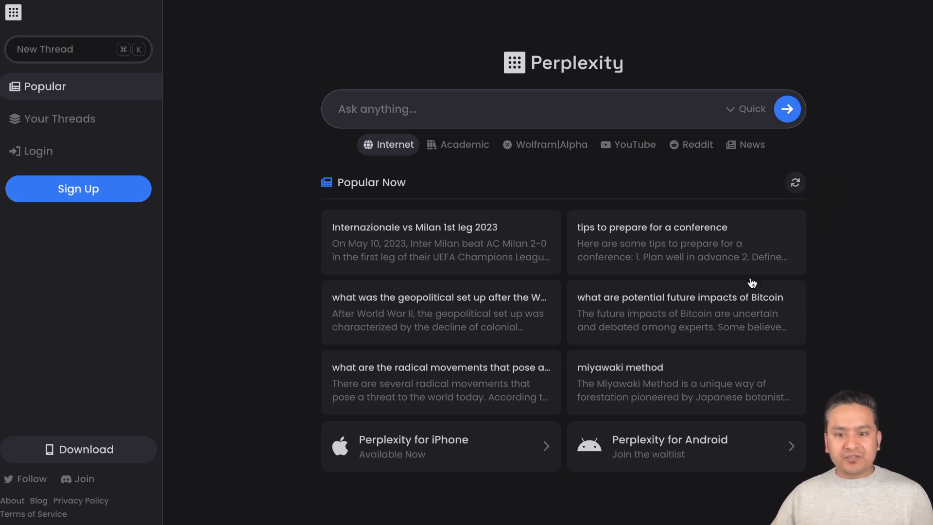
mouse_move(618, 367)
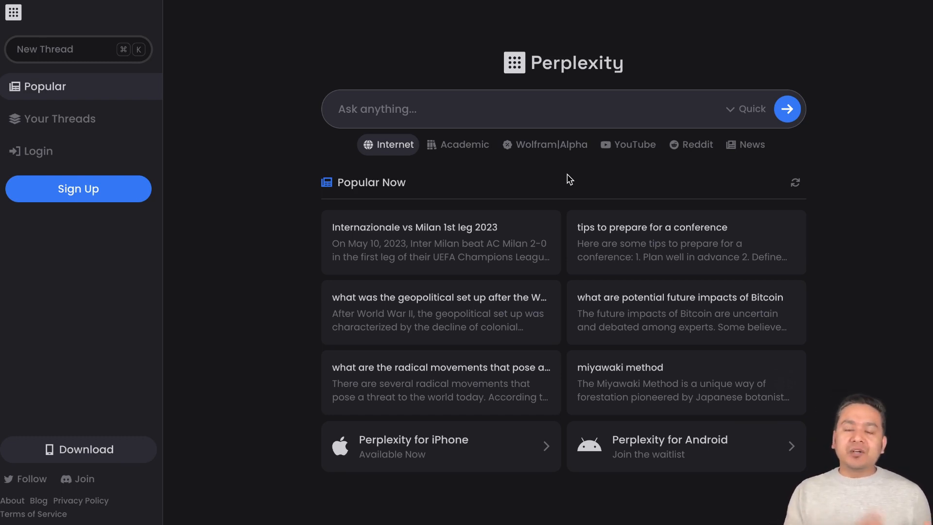
mouse_move(564, 172)
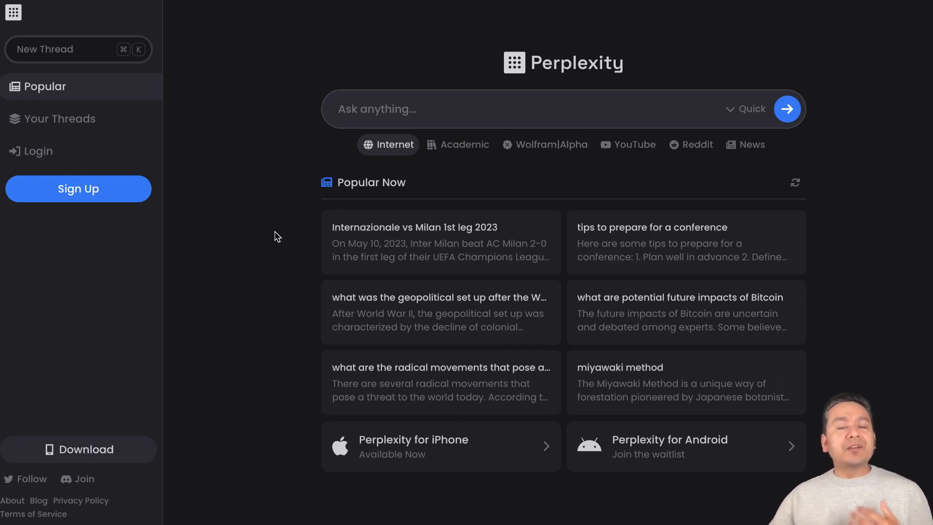
left_click(397, 109)
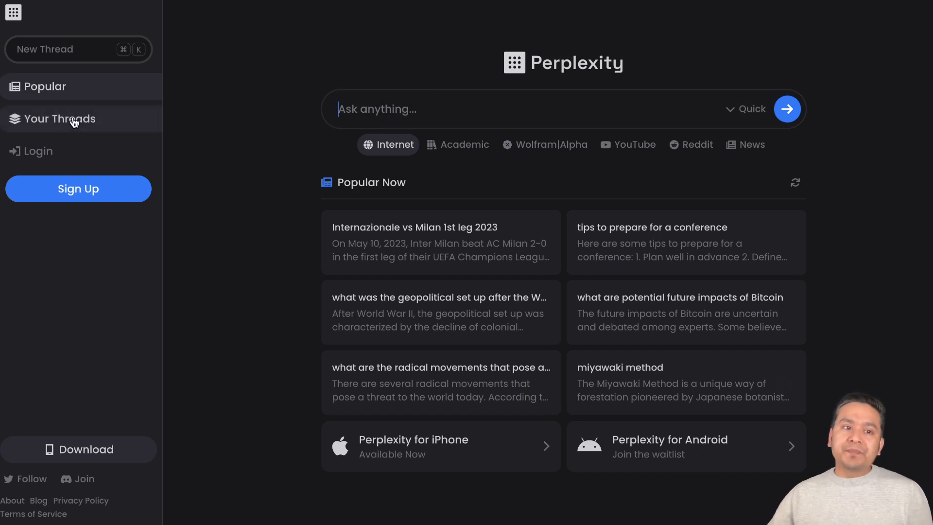
left_click(60, 119)
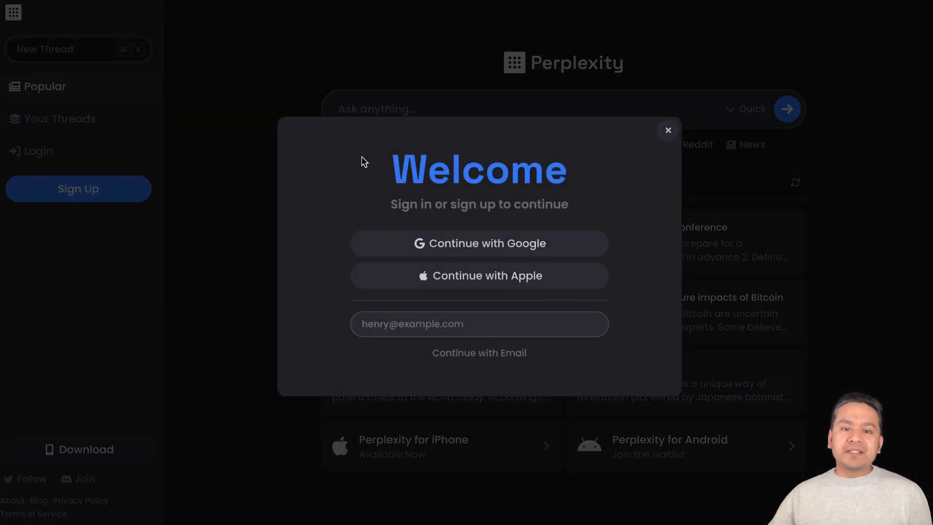
mouse_move(237, 292)
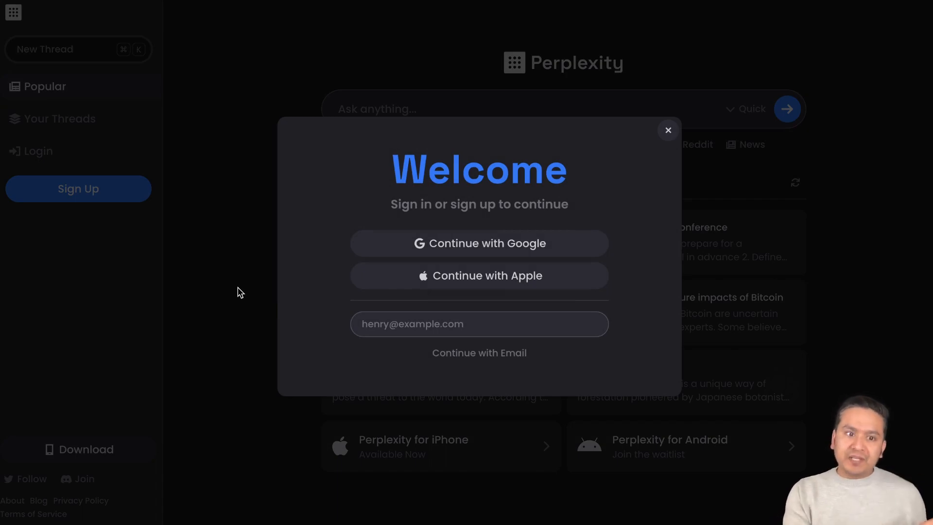
left_click(668, 129)
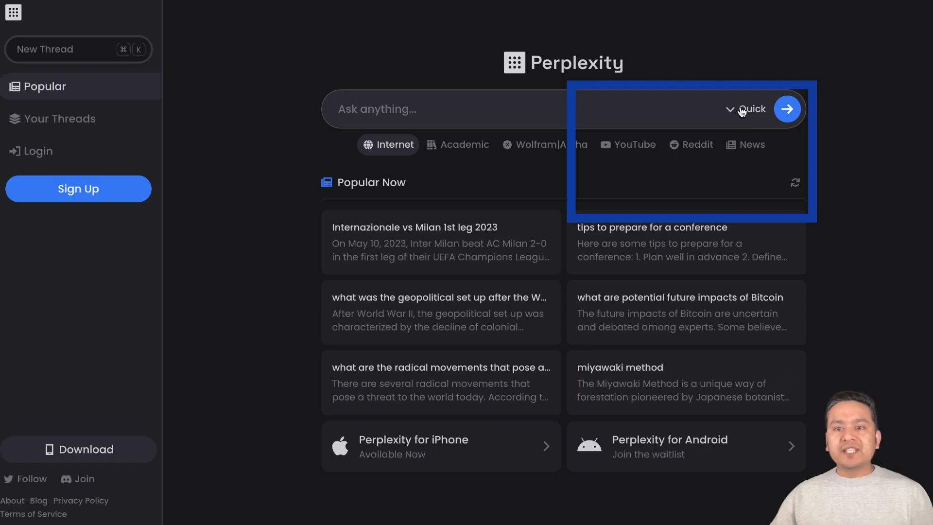
Step: Show the answer-mode menu with the Quick and Enhanced options
left_click(745, 109)
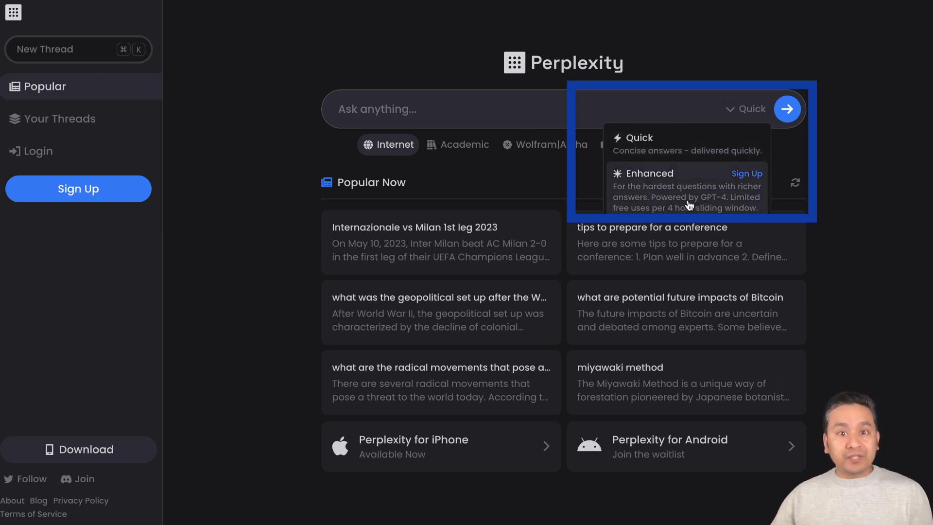
mouse_move(647, 224)
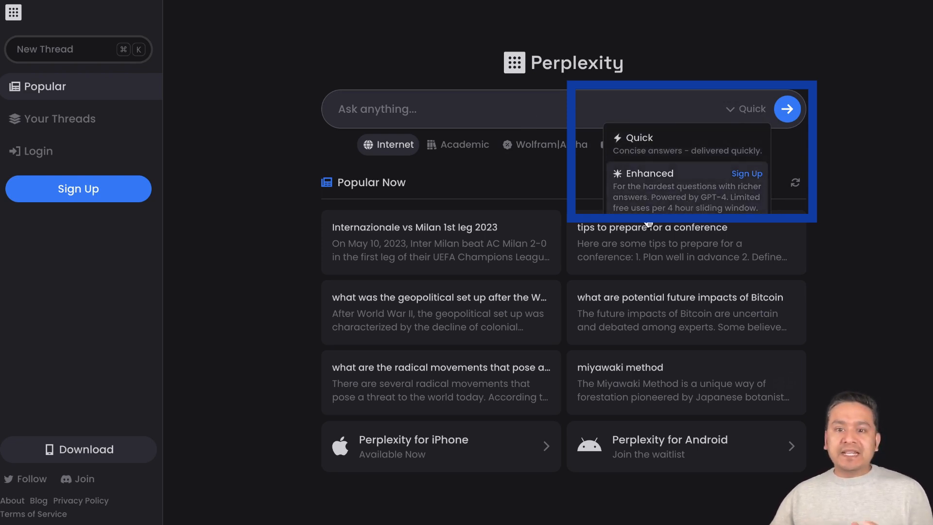
mouse_move(653, 209)
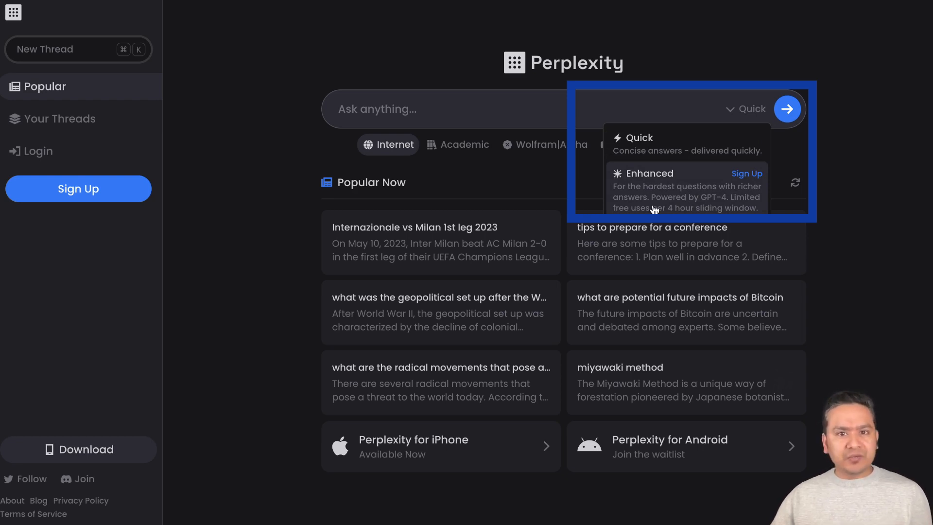
mouse_move(703, 199)
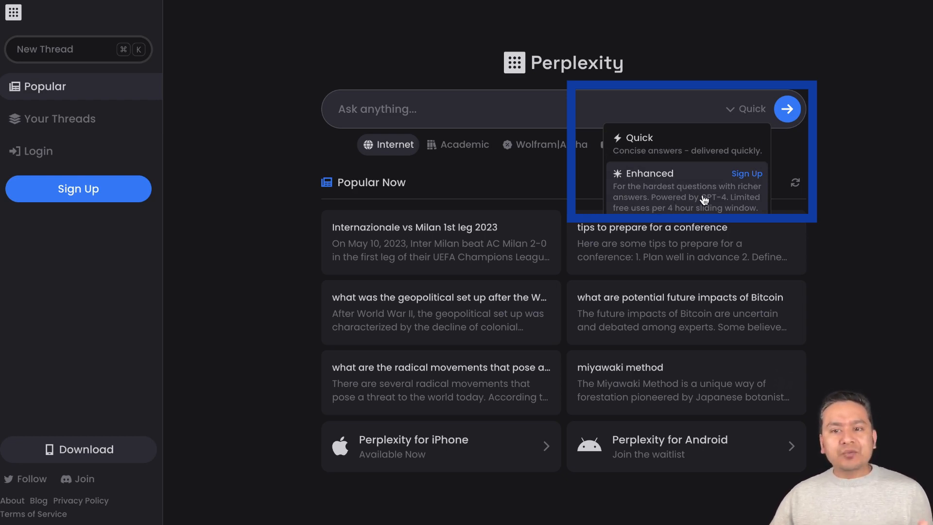
mouse_move(651, 206)
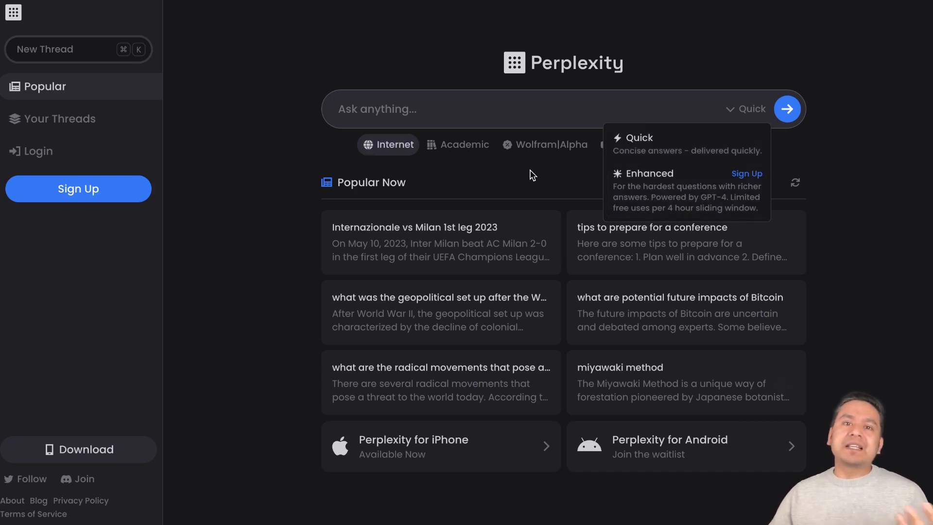
mouse_move(521, 215)
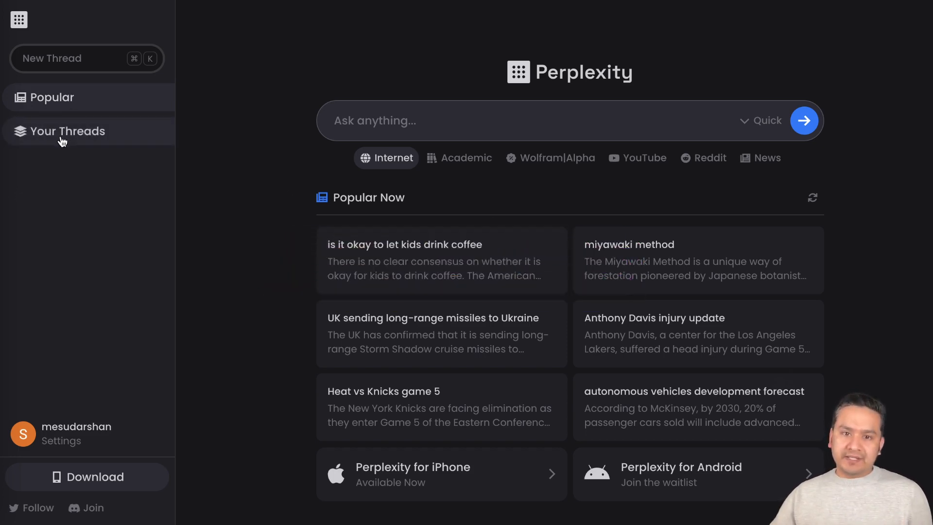
Step: View Your Threads and scroll through the list of past searches
left_click(67, 131)
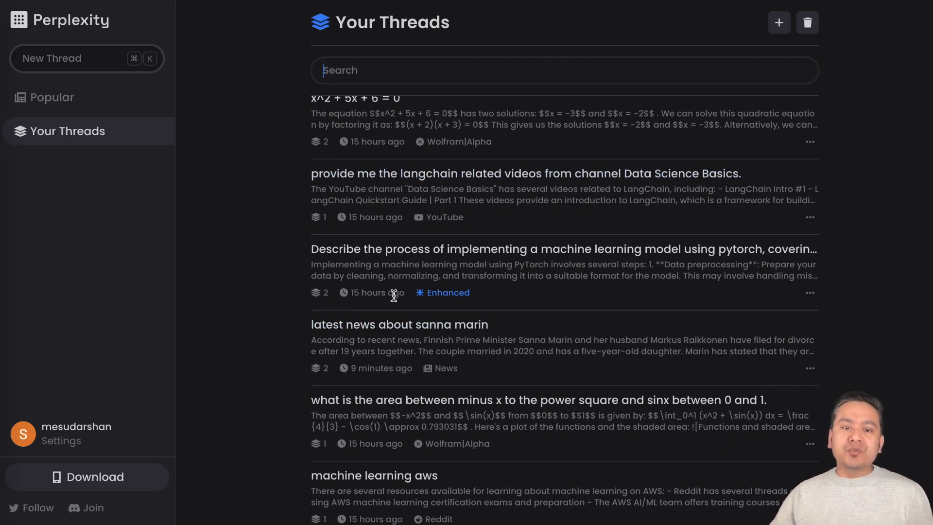
scroll("down", 3)
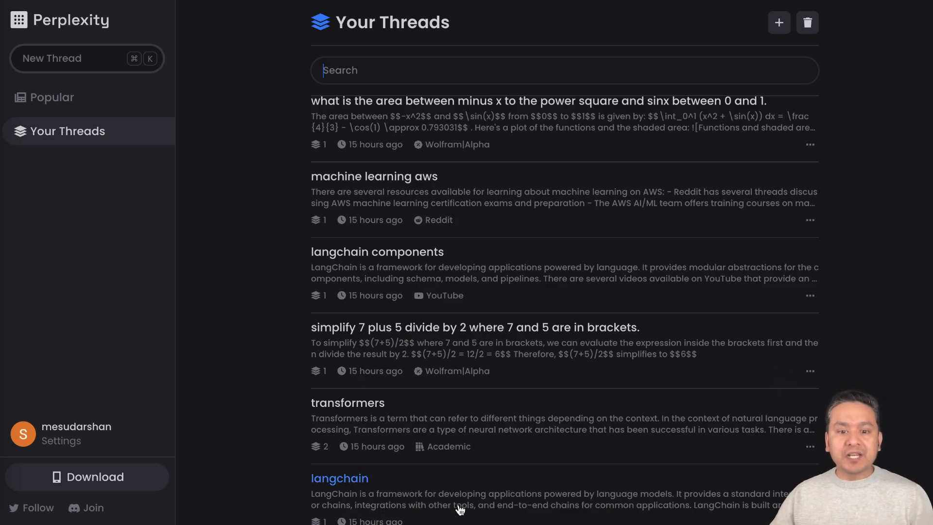
Step: Open the saved 'langchain' thread with its answer and cited sources
left_click(340, 478)
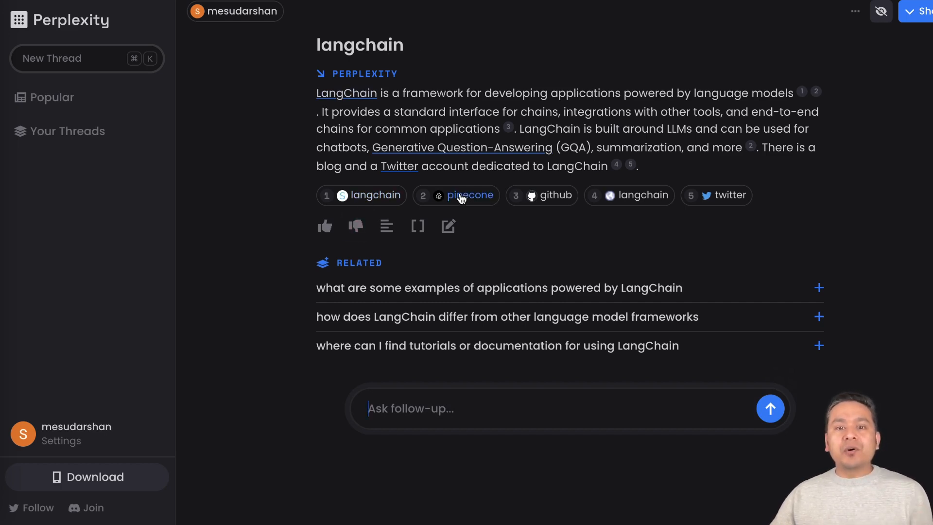
mouse_move(642, 194)
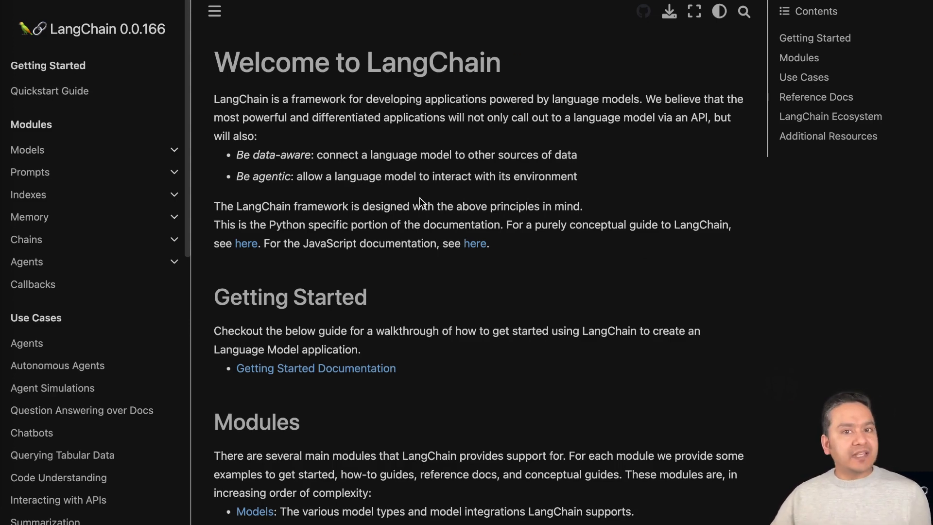
mouse_move(408, 216)
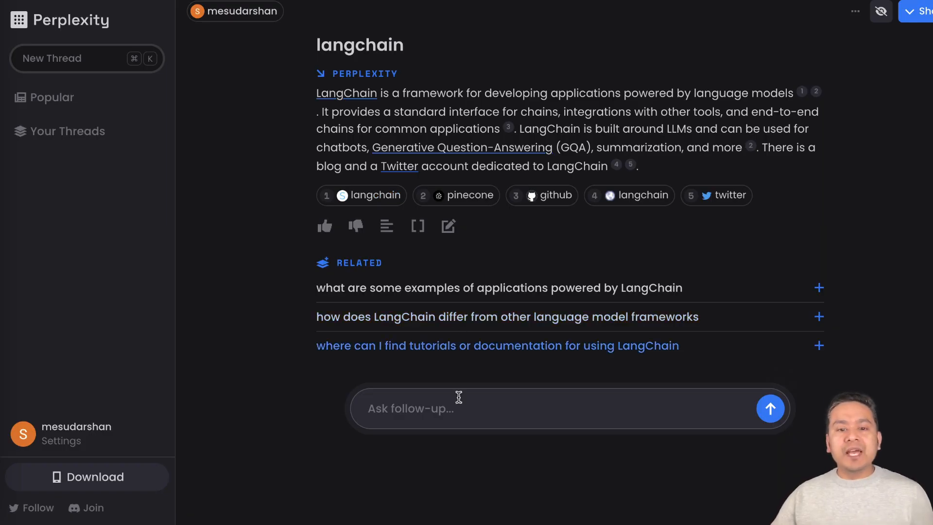
Step: Start a follow-up question in the langchain thread's Ask follow-up box
left_click(476, 408)
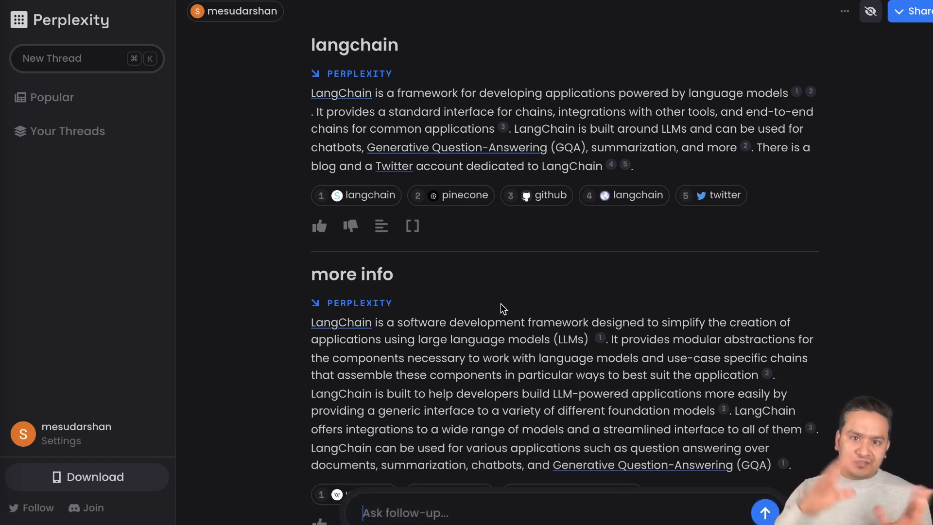
mouse_move(440, 327)
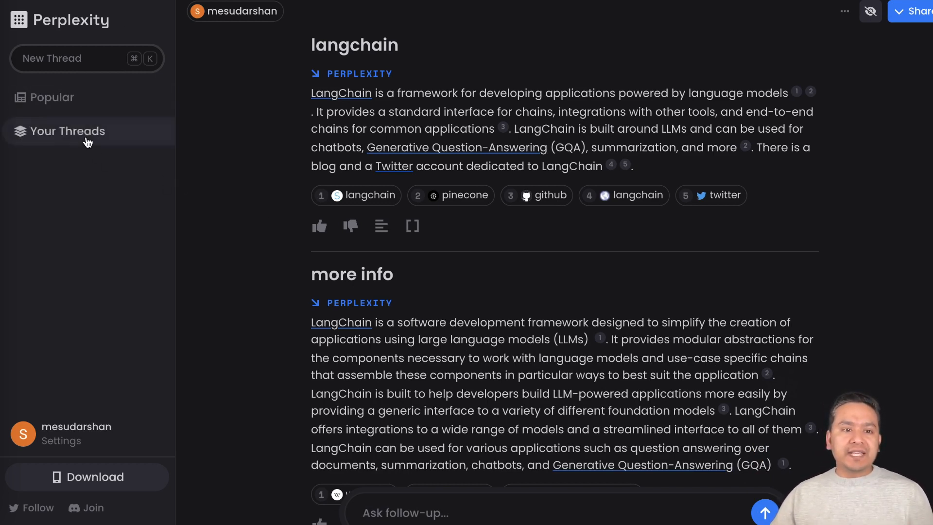
Step: Browse Your Threads, visit the Popular home page, and open the 'simplify 7 plus 5 divided by 2' thread
left_click(67, 131)
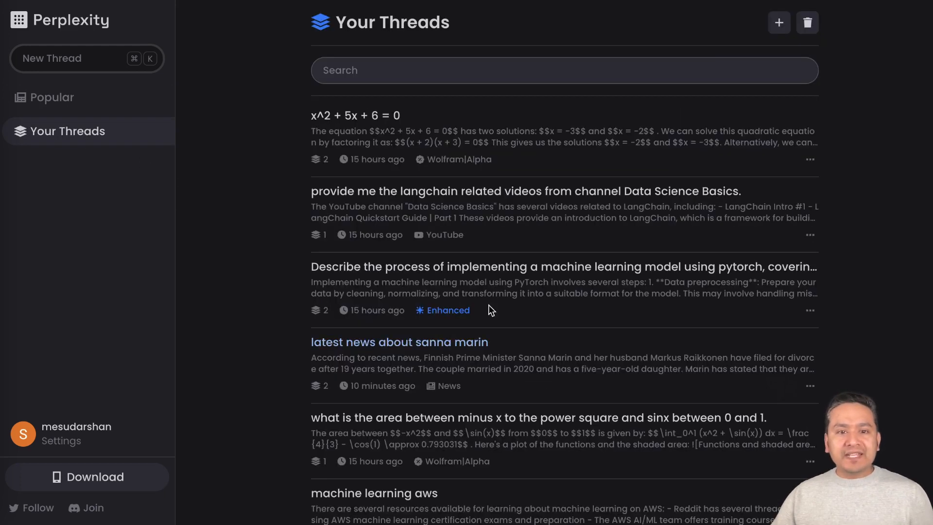
scroll("down", 3)
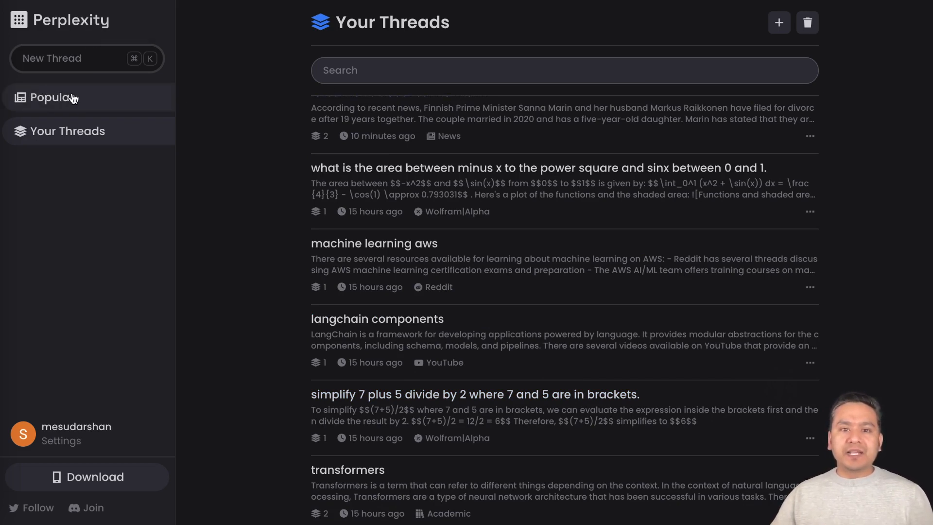
left_click(54, 97)
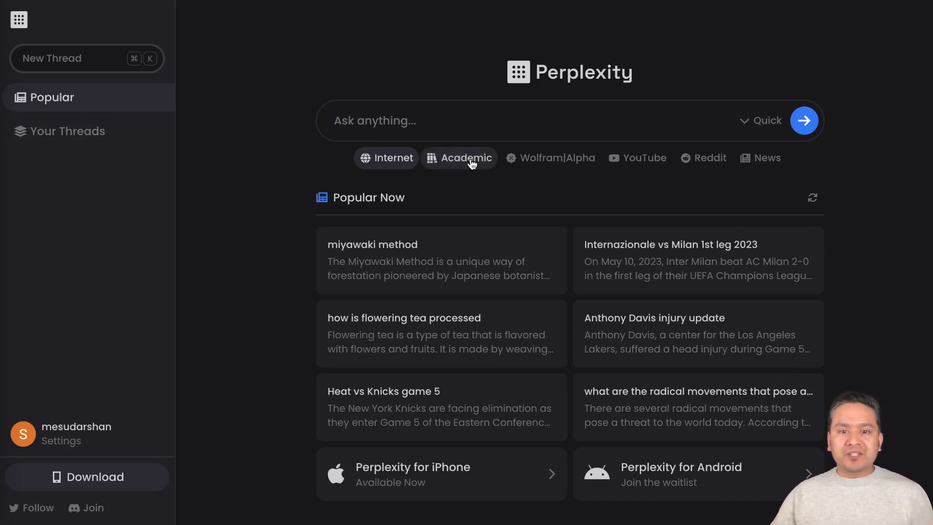
mouse_move(556, 157)
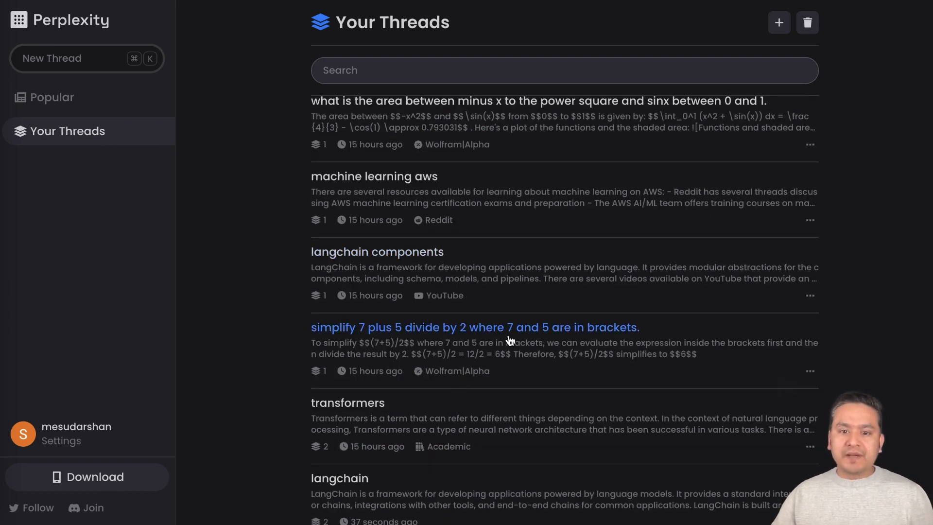
left_click(475, 327)
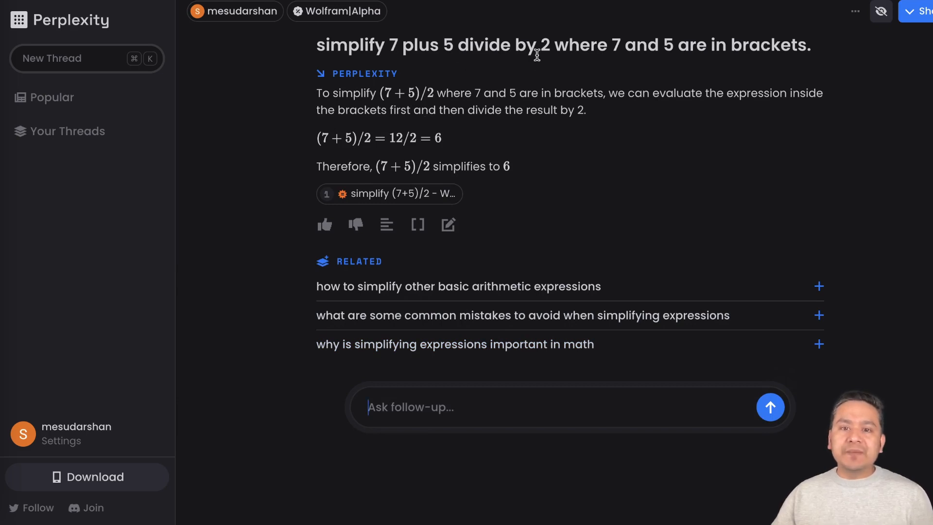
mouse_move(731, 71)
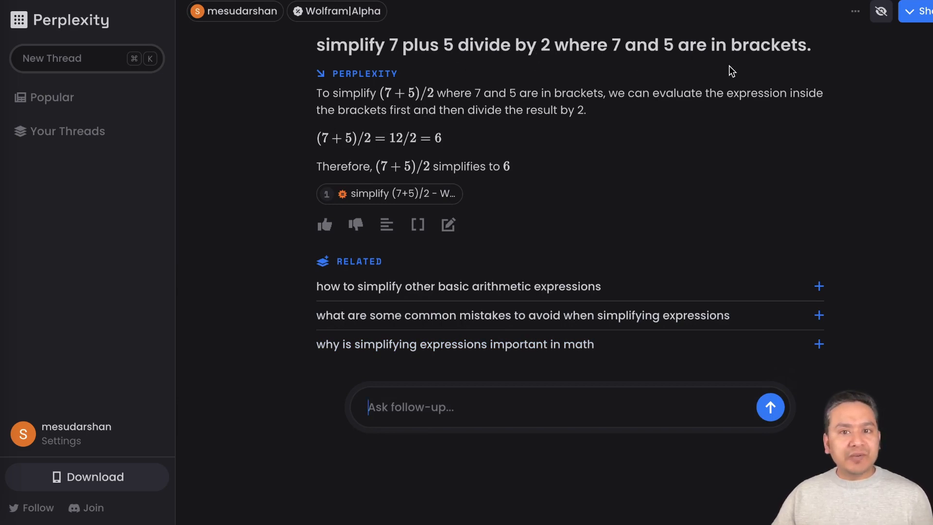
mouse_move(426, 104)
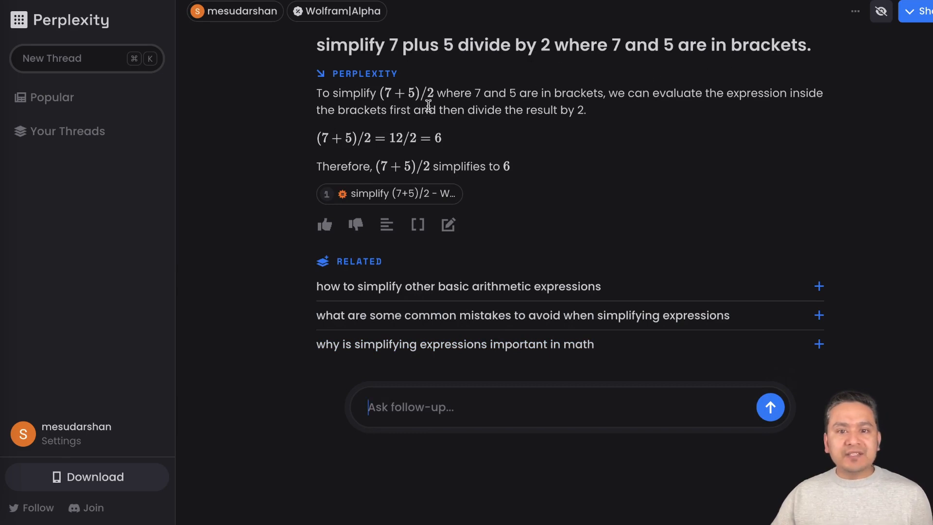
Step: Highlight the (7+5)/2 thread's question text for review
left_click_drag(317, 44, 550, 45)
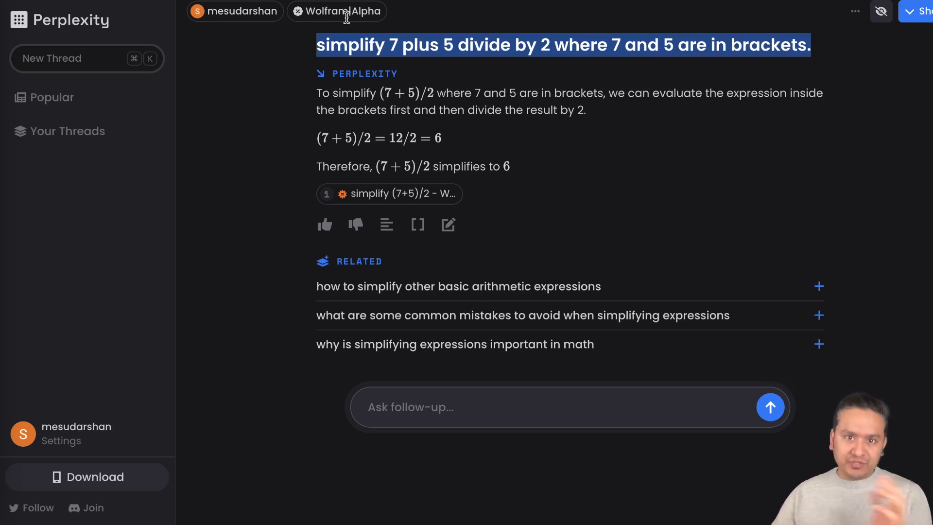
mouse_move(124, 210)
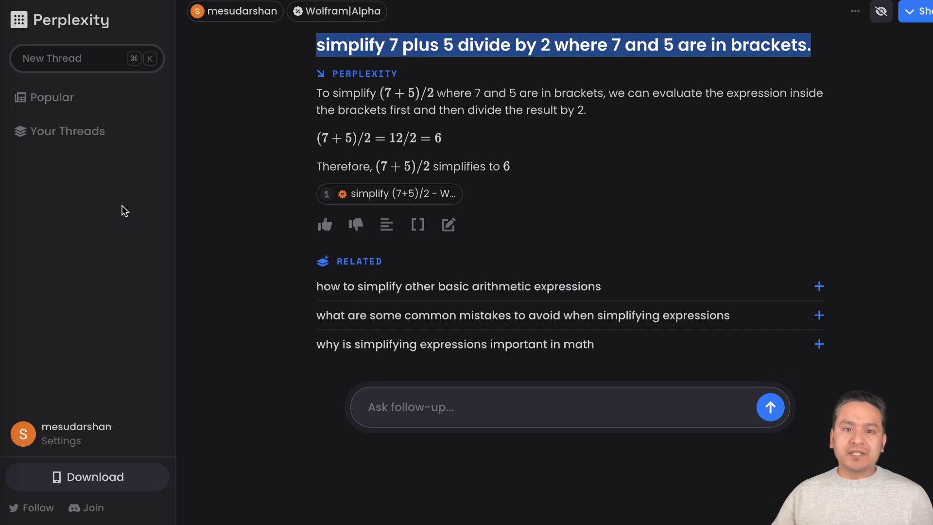
mouse_move(325, 97)
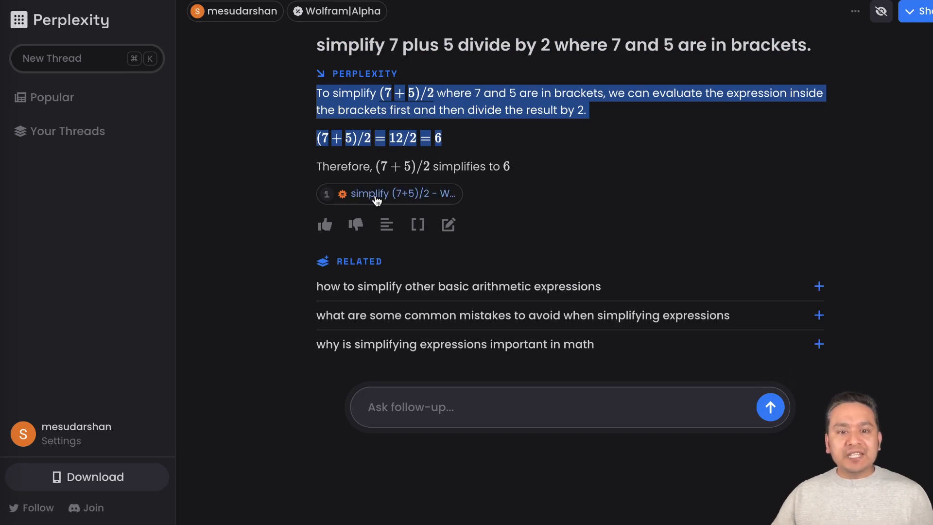
Step: View the Wolfram|Alpha source for simplify (7+5)/2 and expand its step-by-step solution
left_click(389, 193)
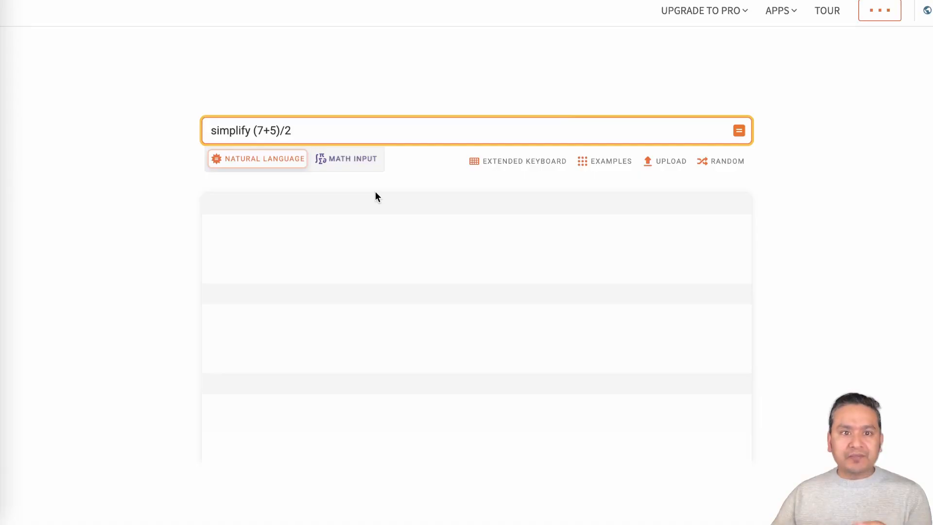
left_click(737, 130)
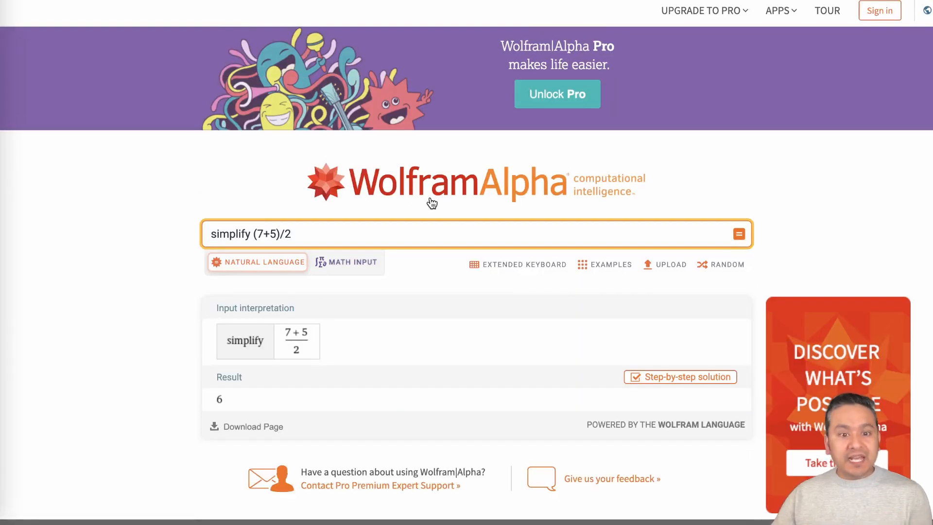
scroll("down", 3)
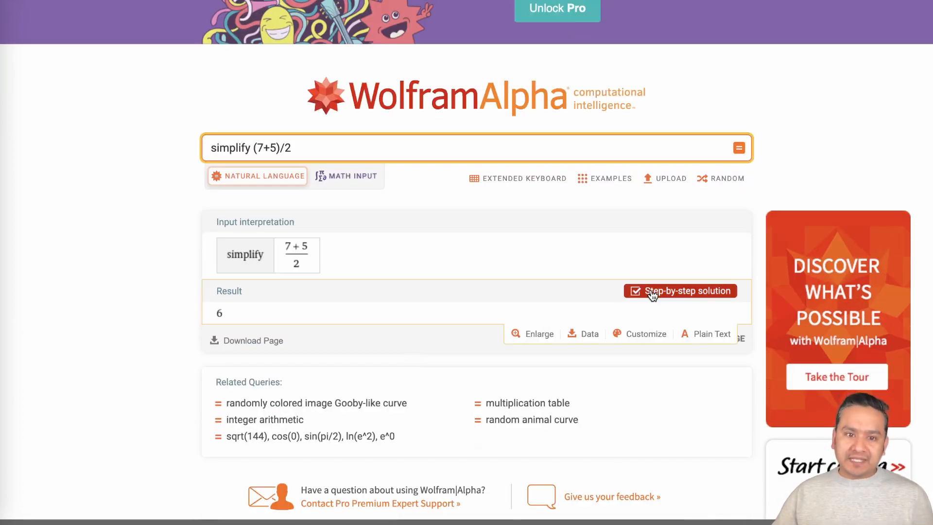
left_click(680, 291)
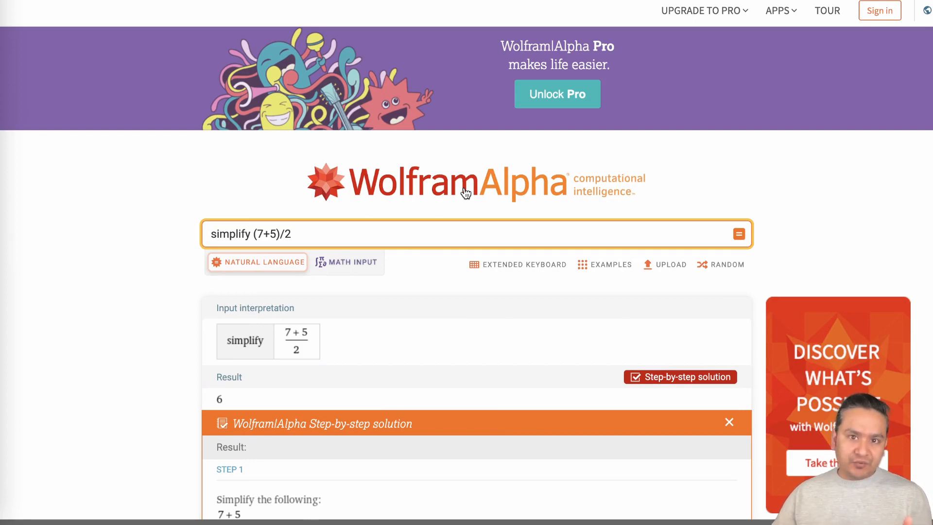
mouse_move(380, 94)
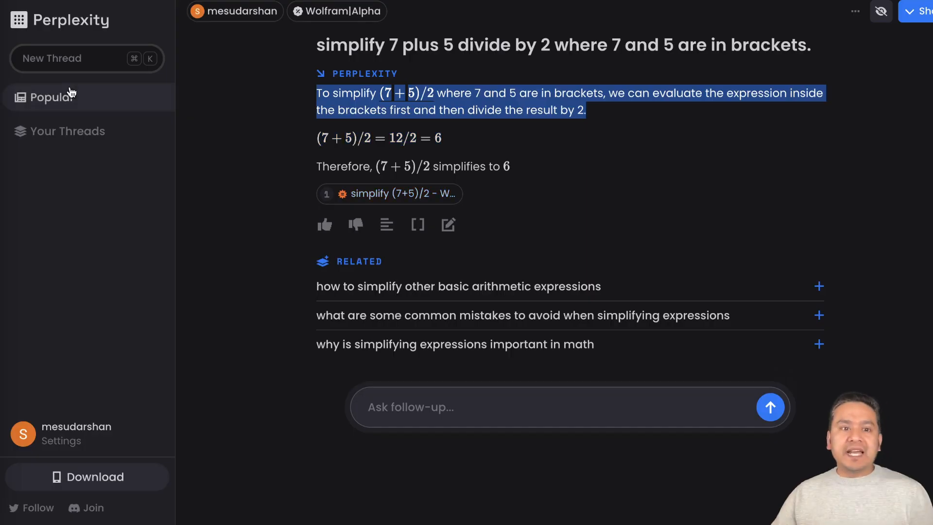
Step: Open the 'machine learning aws' thread, then the 'langchain components' thread with its YouTube sources
left_click(68, 131)
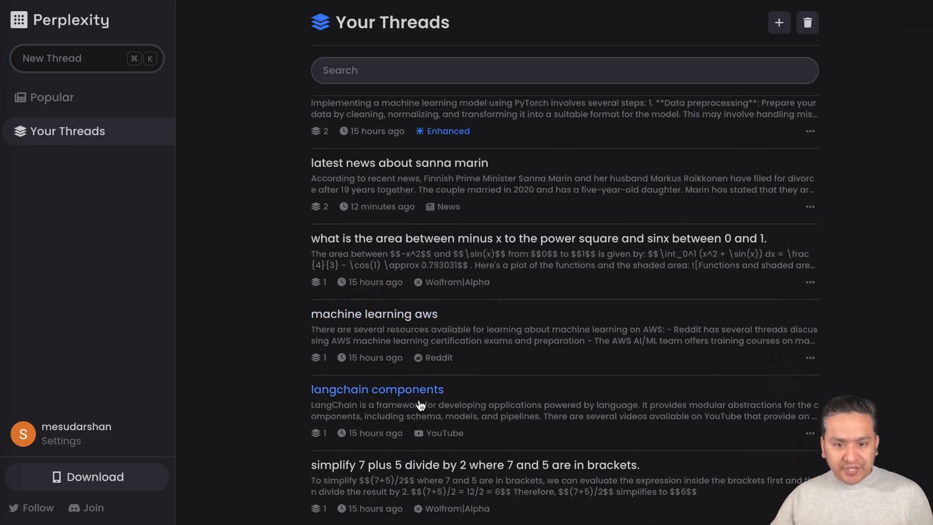
mouse_move(432, 377)
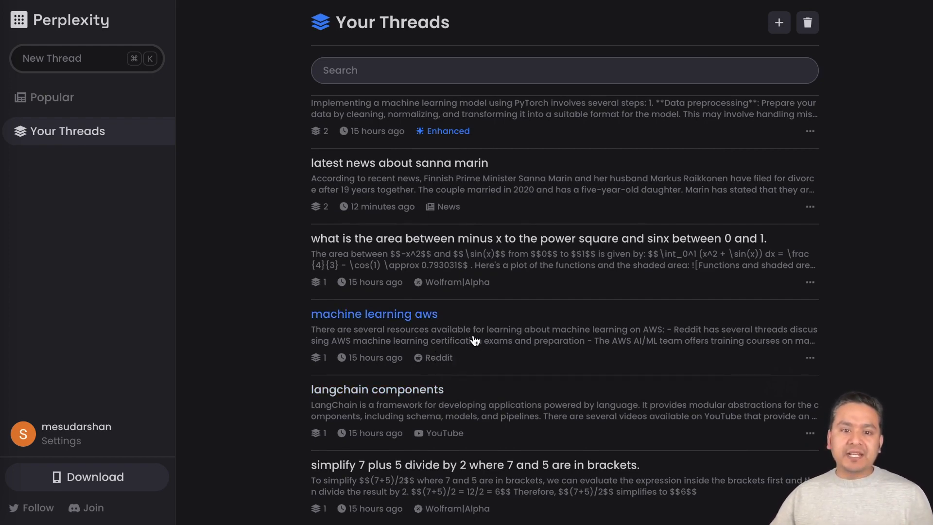
left_click(373, 314)
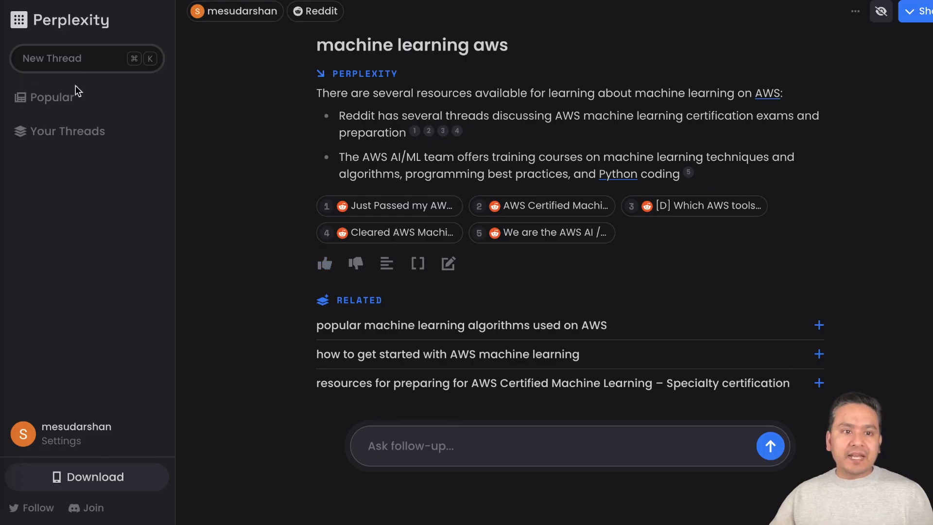
left_click(67, 131)
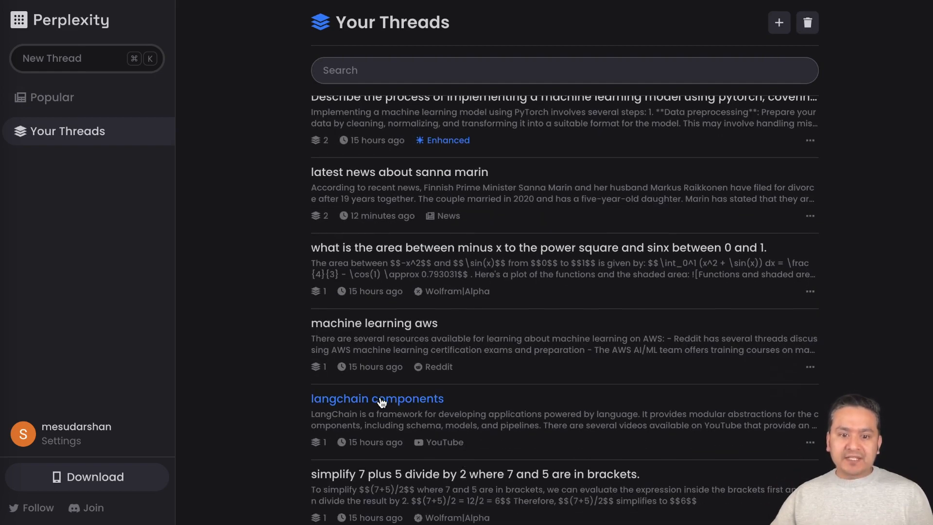
left_click(377, 399)
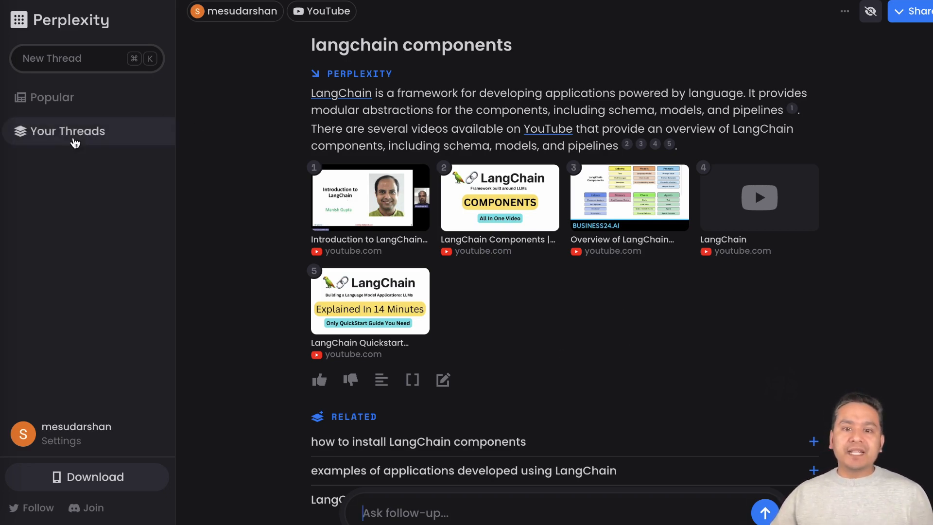
Step: Open the Enhanced PyTorch machine learning thread from Your Threads and highlight its full question
left_click(68, 132)
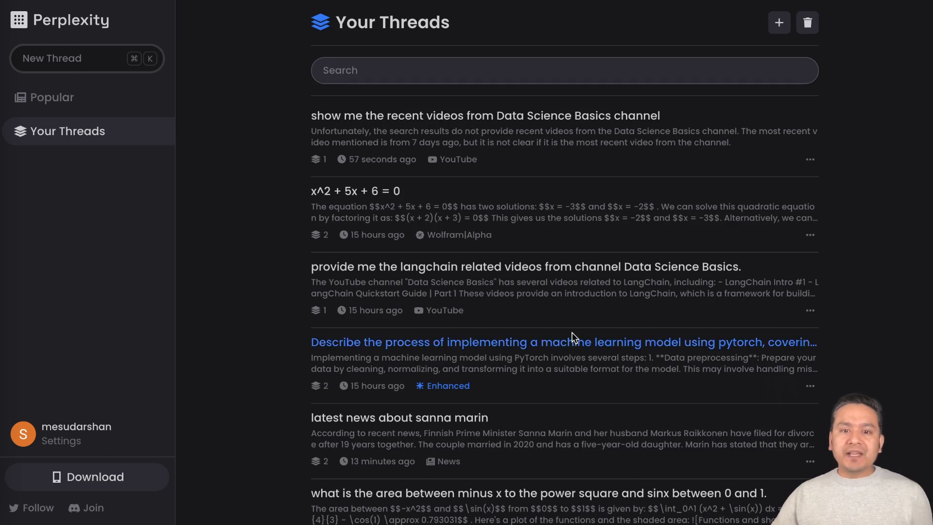
scroll("down", 3)
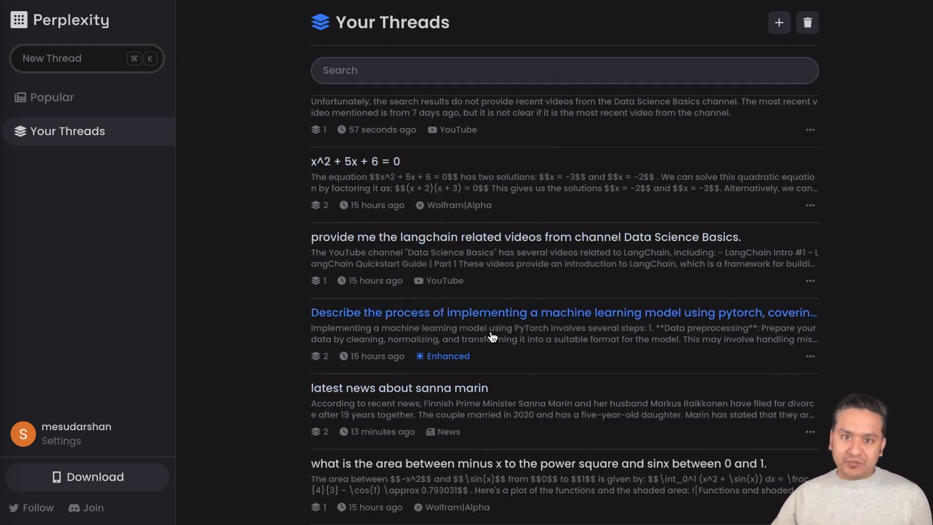
left_click(563, 312)
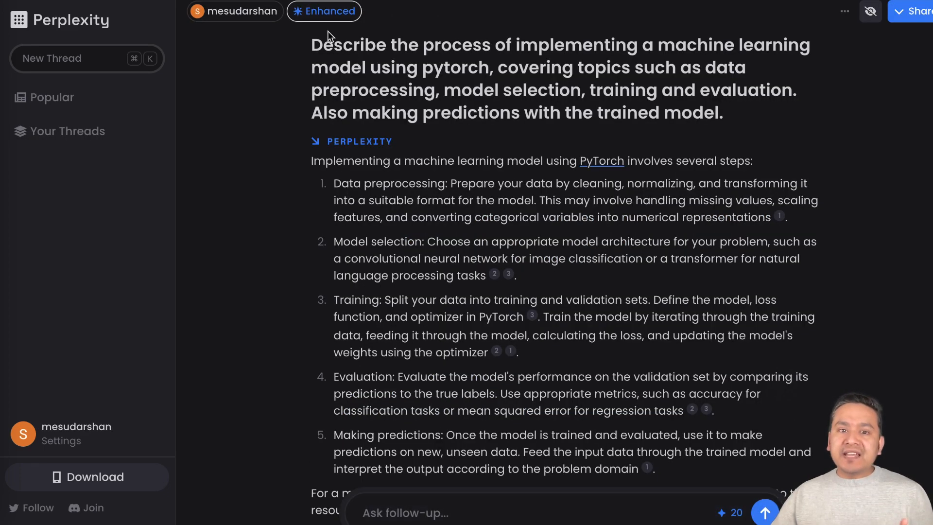
mouse_move(343, 38)
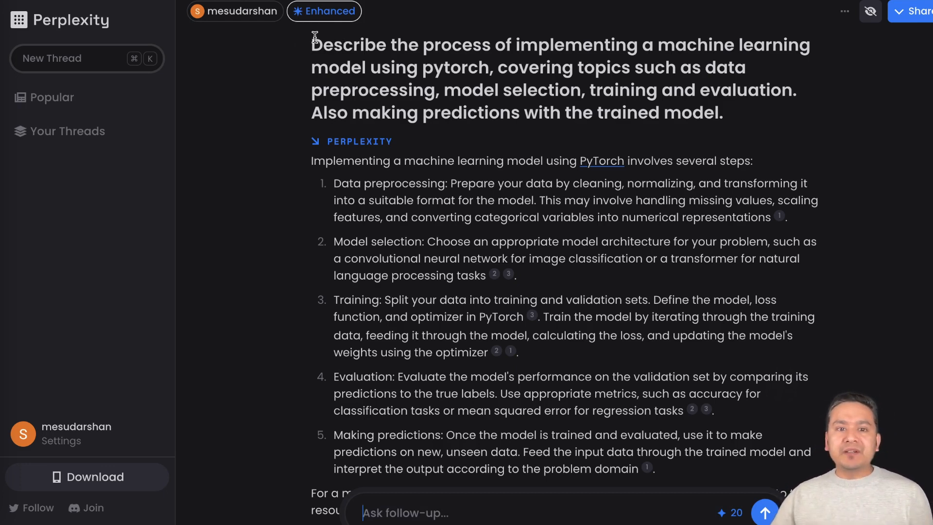
left_click_drag(312, 45, 723, 113)
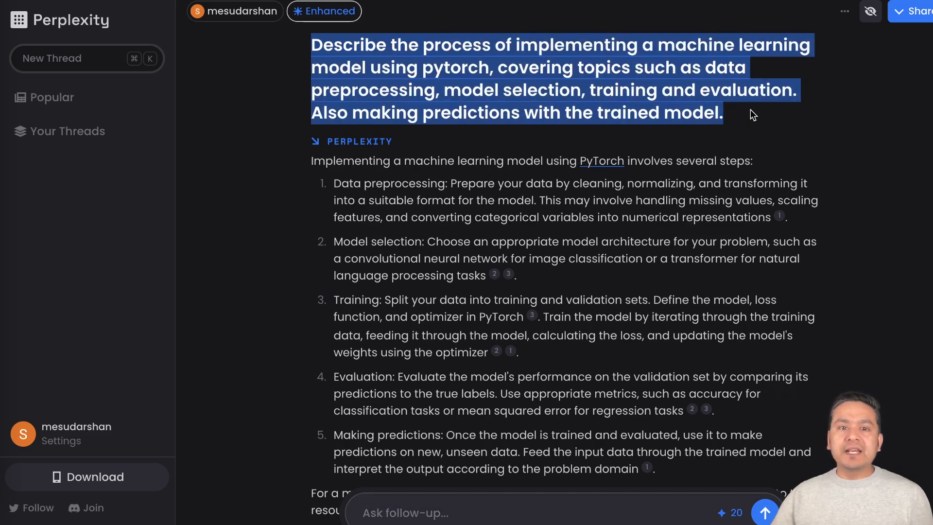
mouse_move(720, 106)
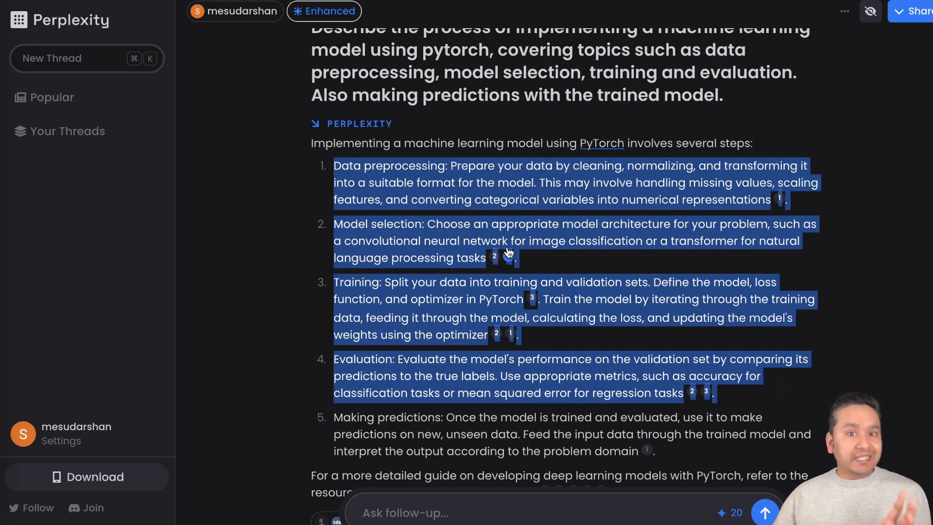
Step: Scroll through the MNIST sample code to the geeksforgeeks and pytorch source chips below it
scroll("down", 3)
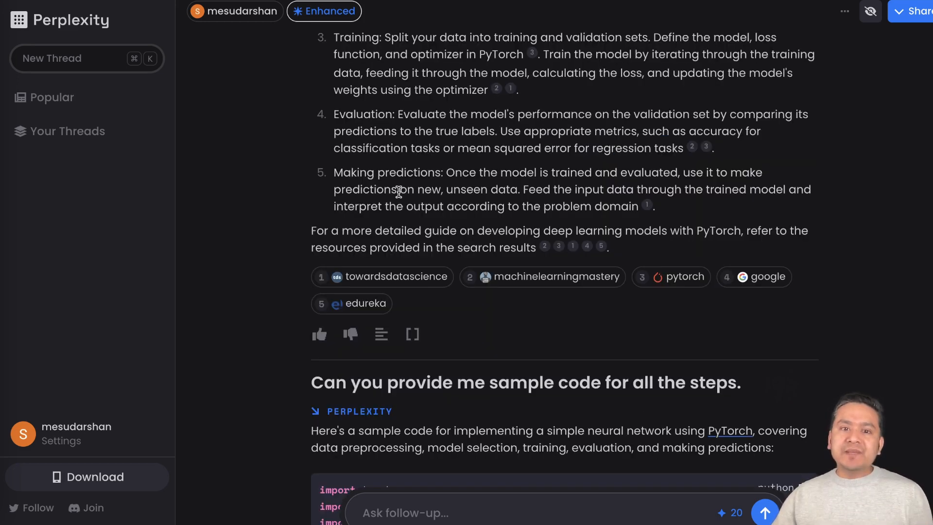
scroll("down", 3)
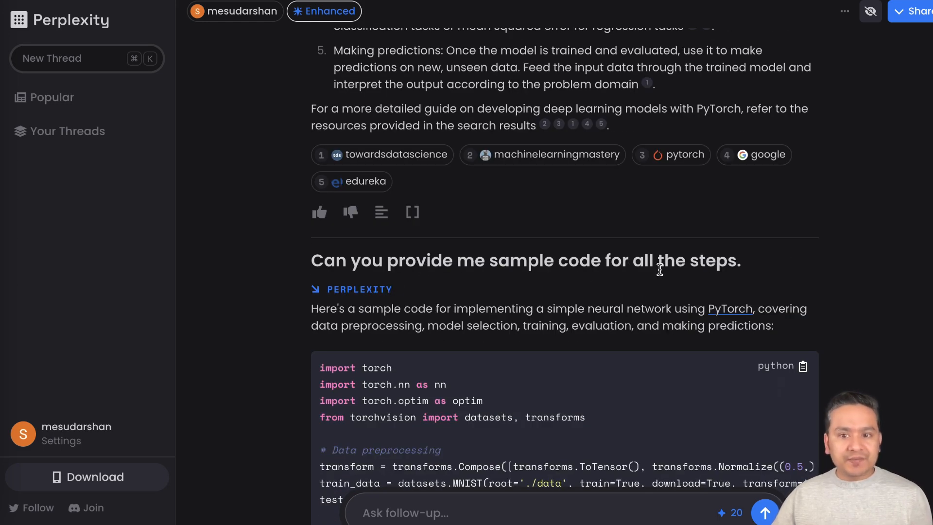
scroll("down", 3)
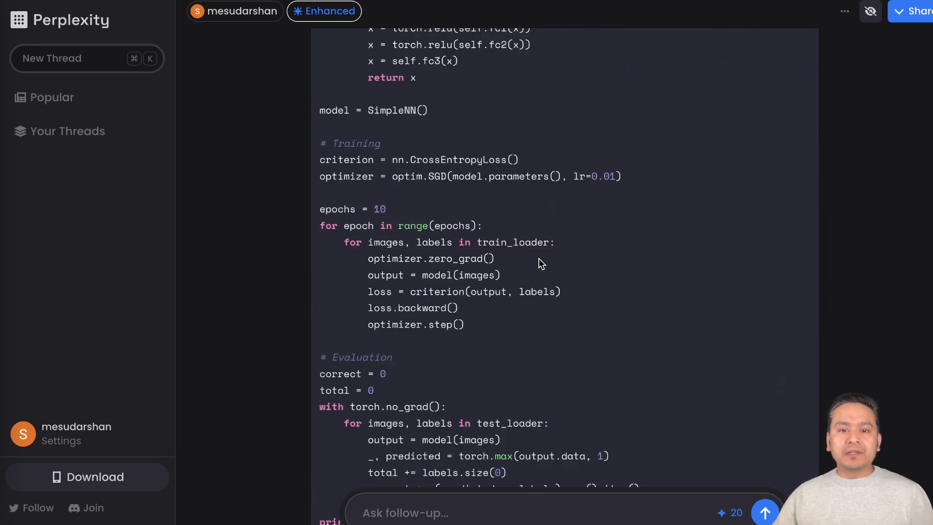
scroll("down", 3)
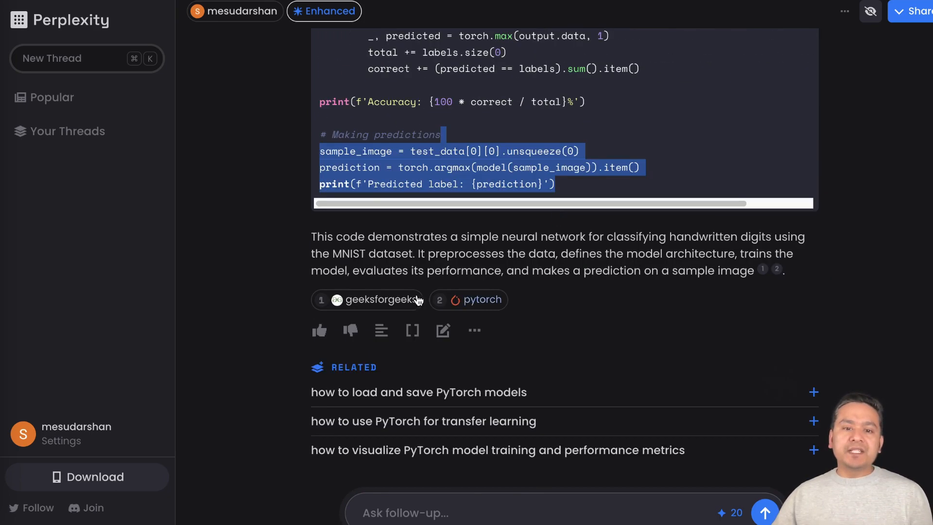
mouse_move(469, 300)
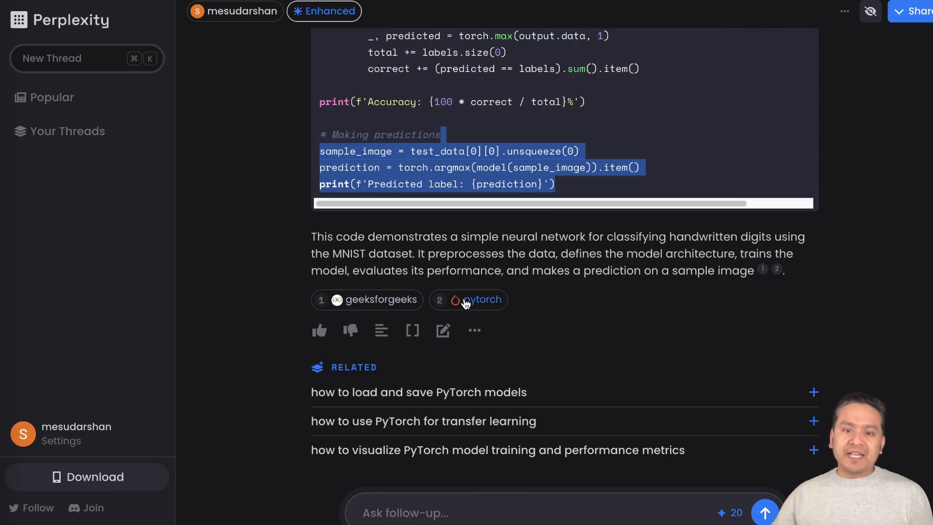
Step: Follow the geeksforgeeks source chip to the article 'Train a Deep Learning Model With Pytorch'
left_click(478, 299)
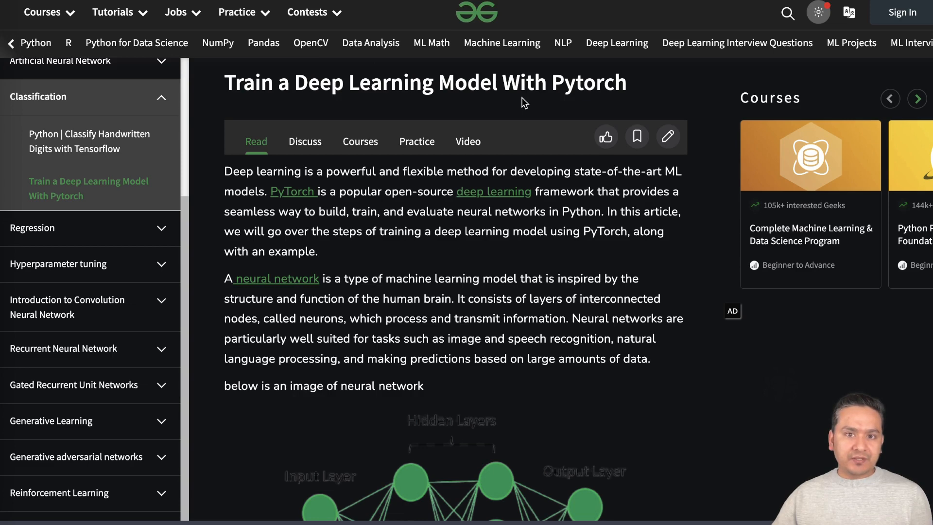
mouse_move(531, 117)
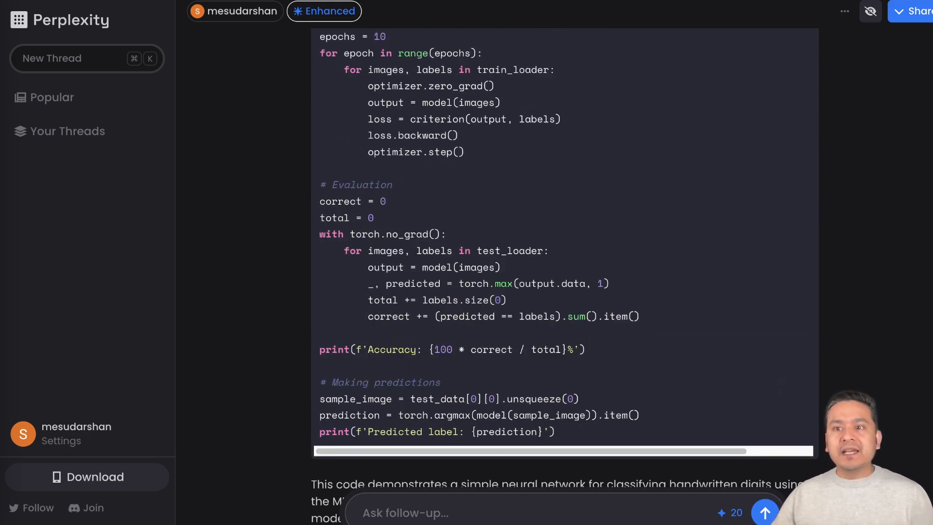
Step: Reveal the thread's share options: Twitter, WhatsApp, Facebook and Copy Link
left_click(918, 11)
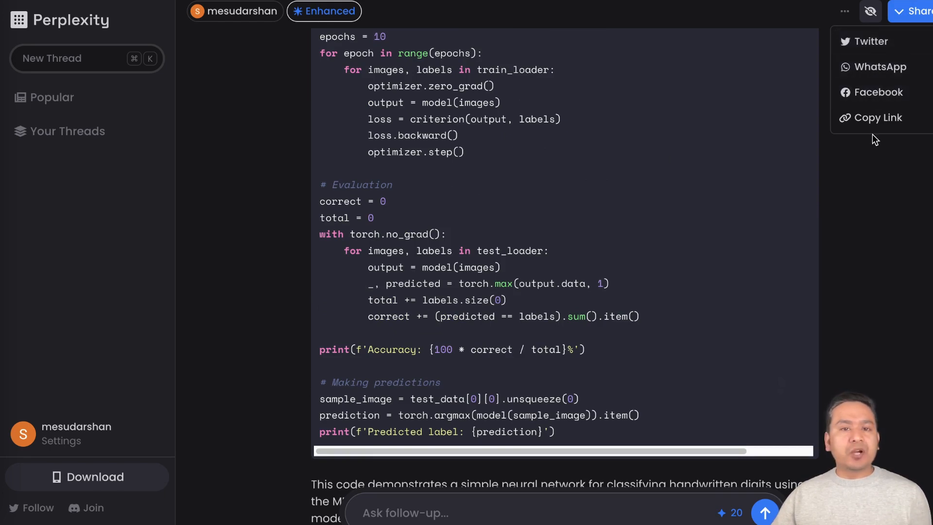
mouse_move(885, 118)
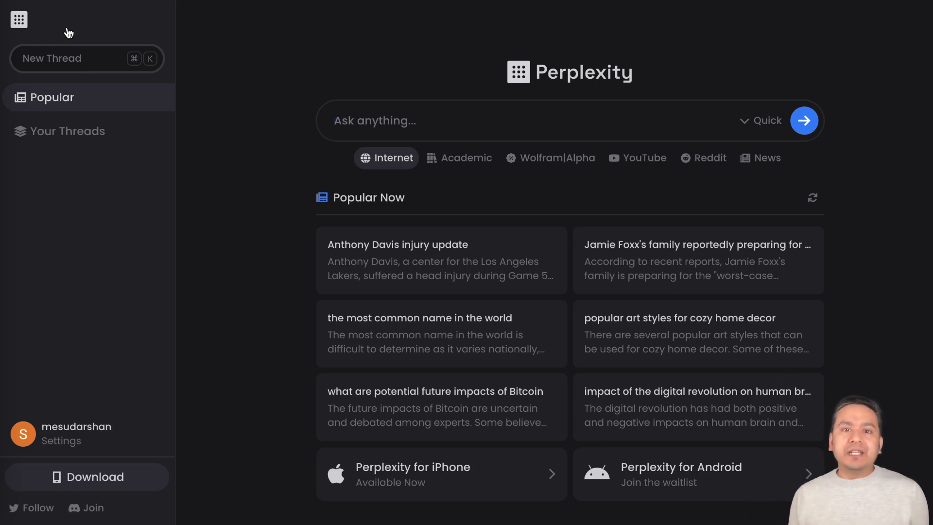
left_click(375, 121)
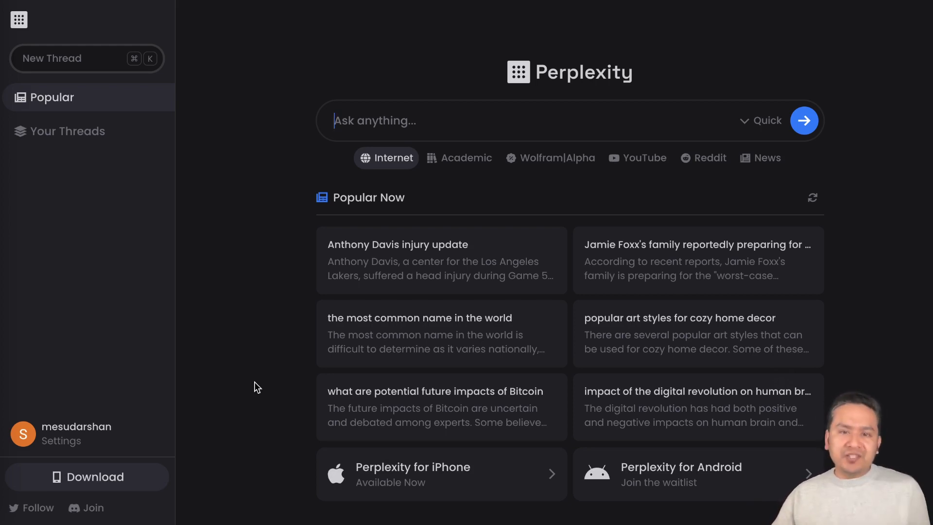
mouse_move(441, 406)
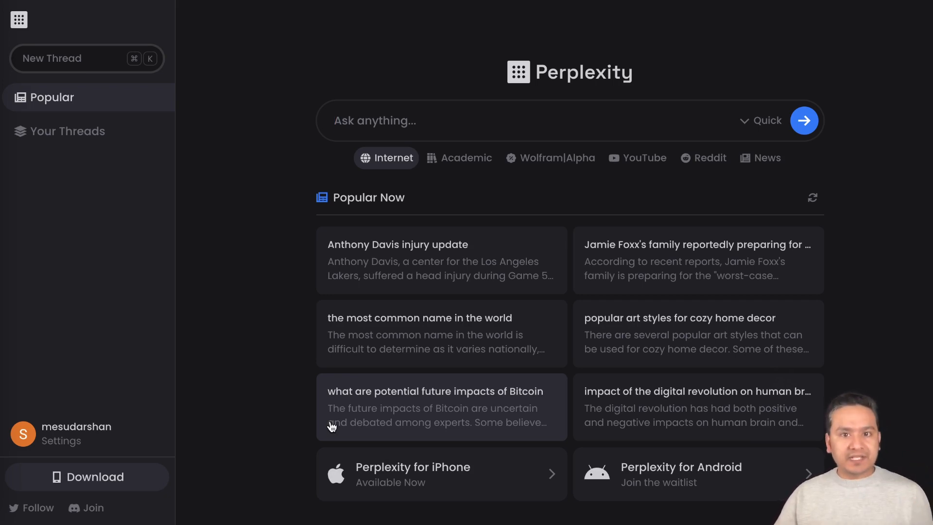
mouse_move(338, 412)
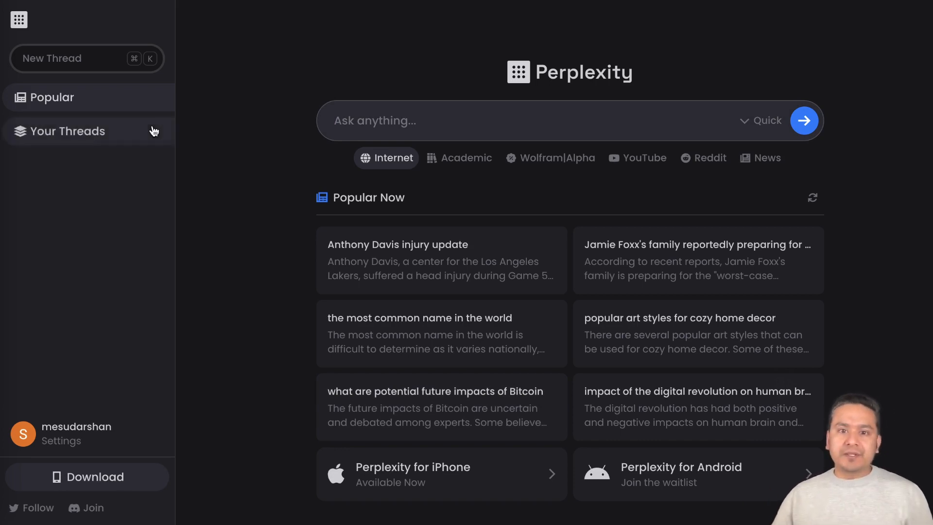
mouse_move(275, 218)
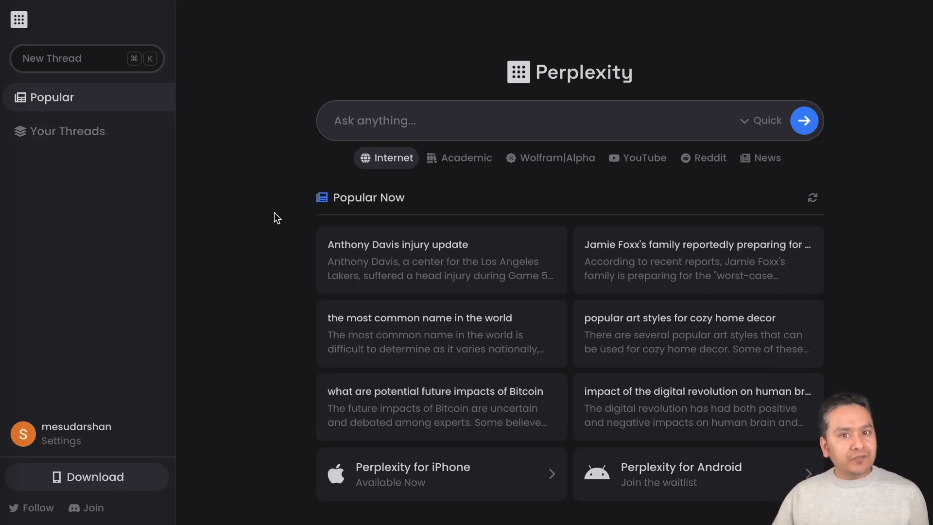